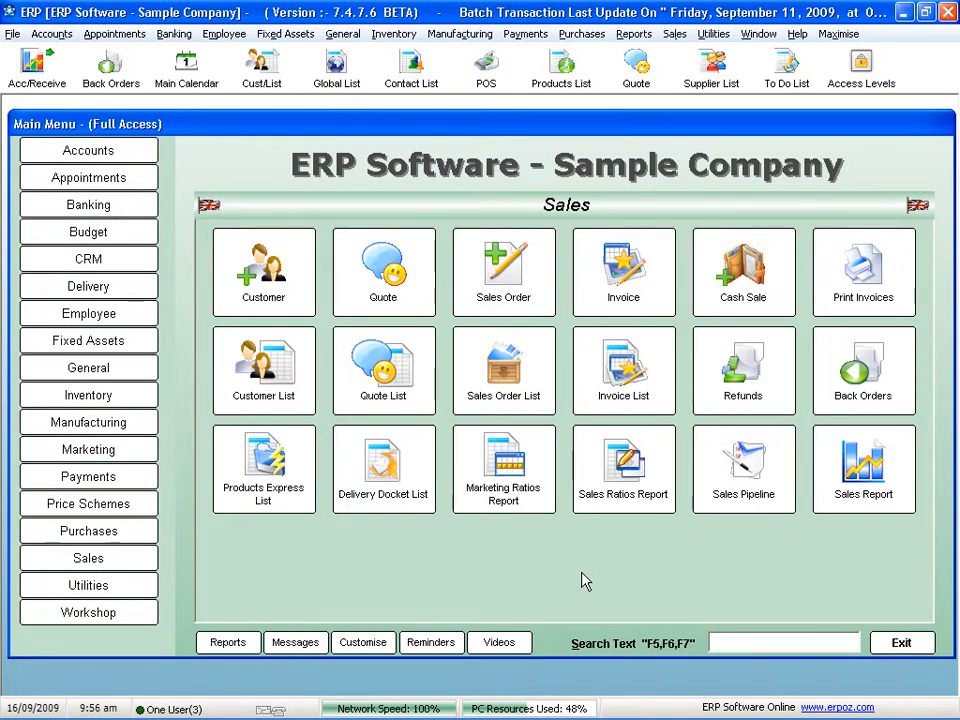
Open the point-of-sale till, then dismiss the sale person selection and leave.
{"action": "left_click", "coordinate": [485, 68]}
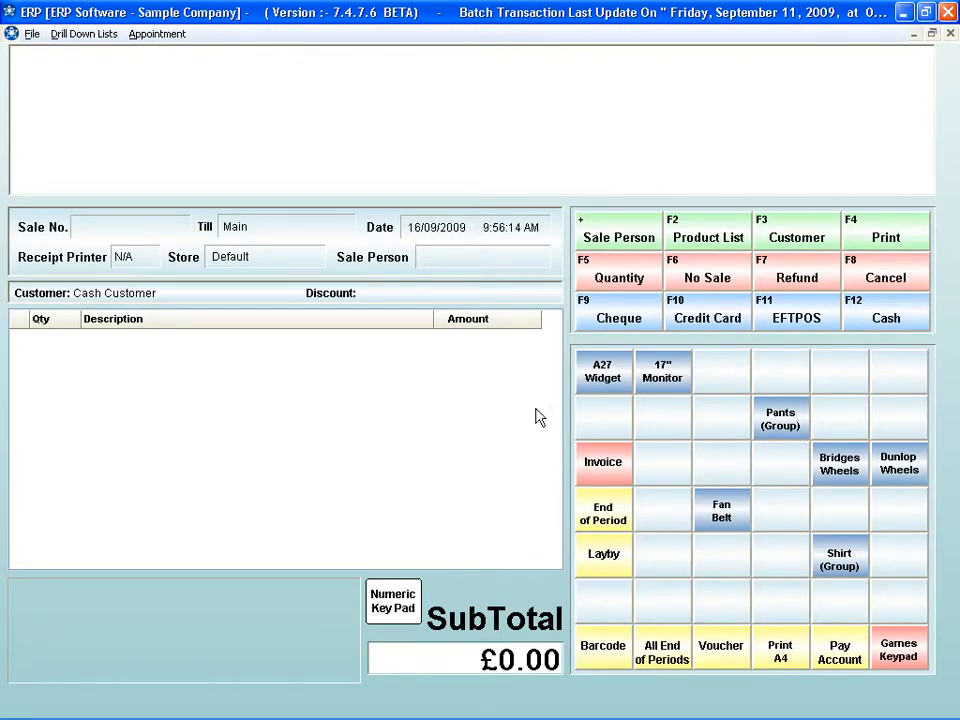
{"action": "left_click", "coordinate": [618, 230]}
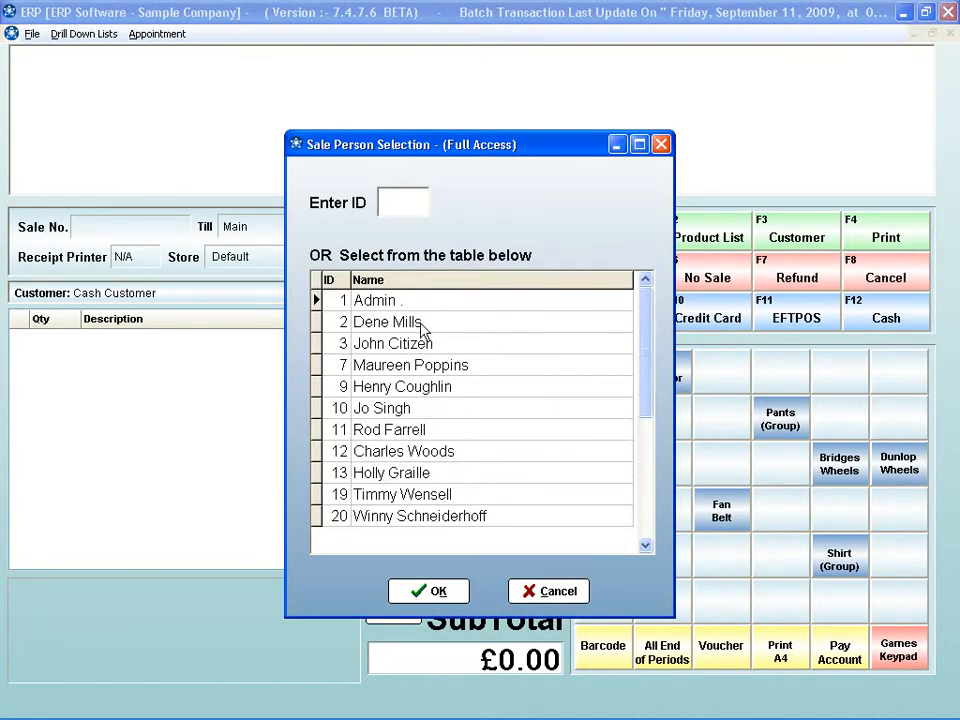
{"action": "left_click", "coordinate": [428, 591]}
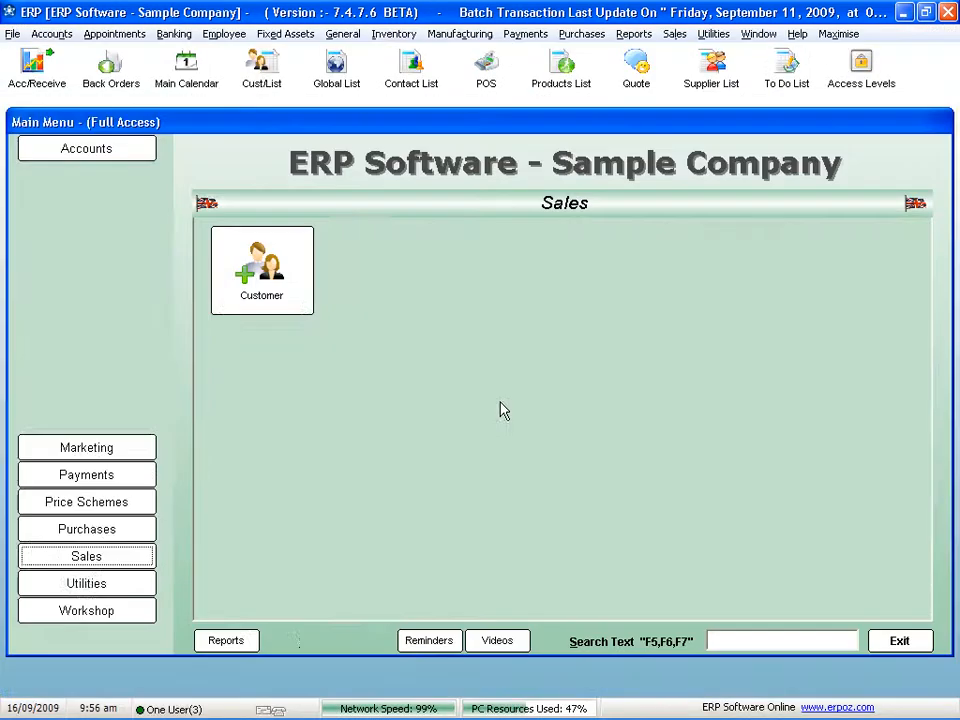
{"action": "left_click", "coordinate": [86, 555]}
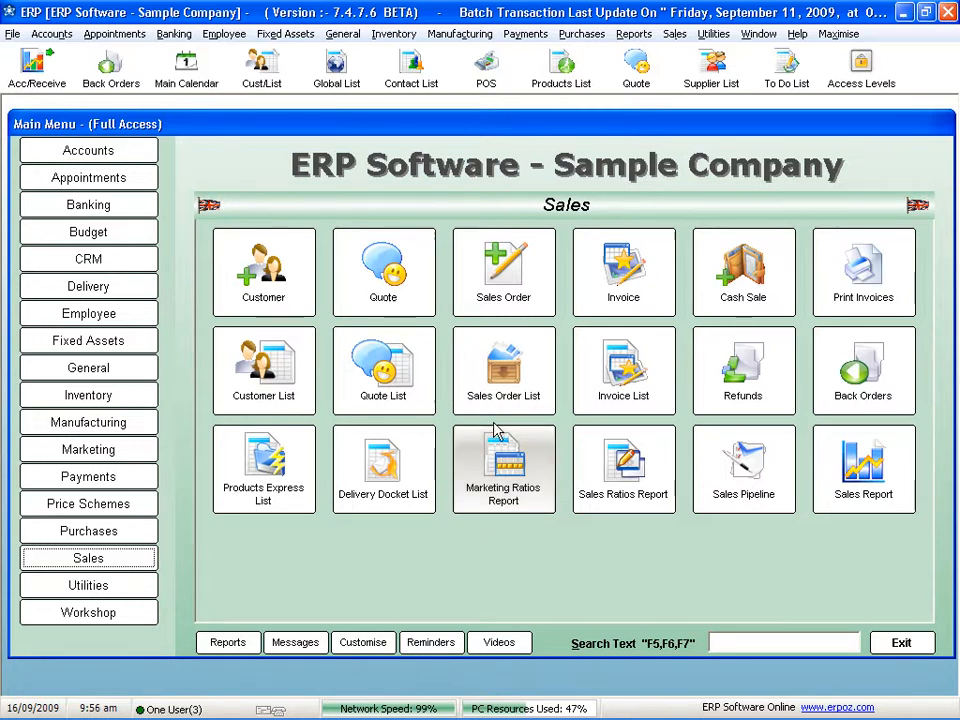
Browse the Banking, CRM, Fixed Assets and Purchasing function lists on the main menu.
{"action": "left_click", "coordinate": [88, 150]}
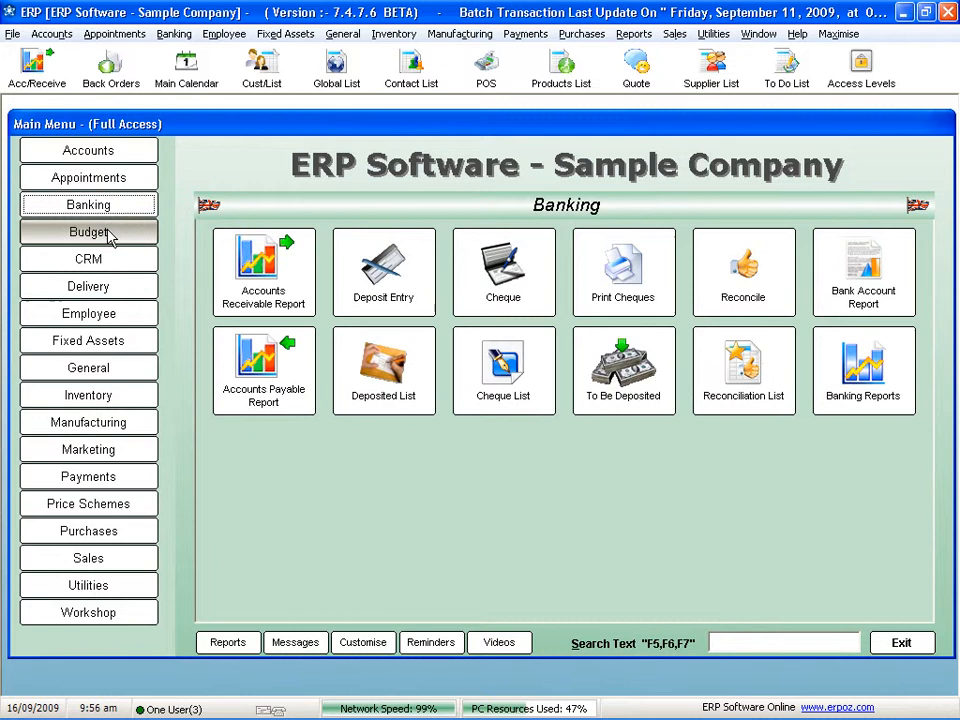
{"action": "left_click", "coordinate": [88, 258]}
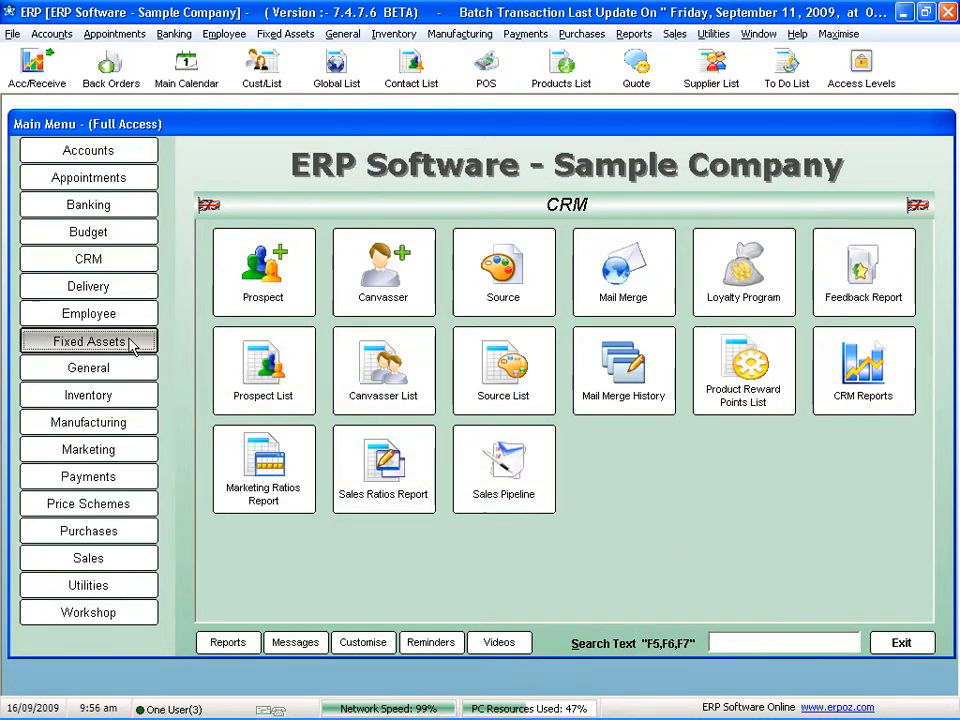
{"action": "left_click", "coordinate": [88, 340]}
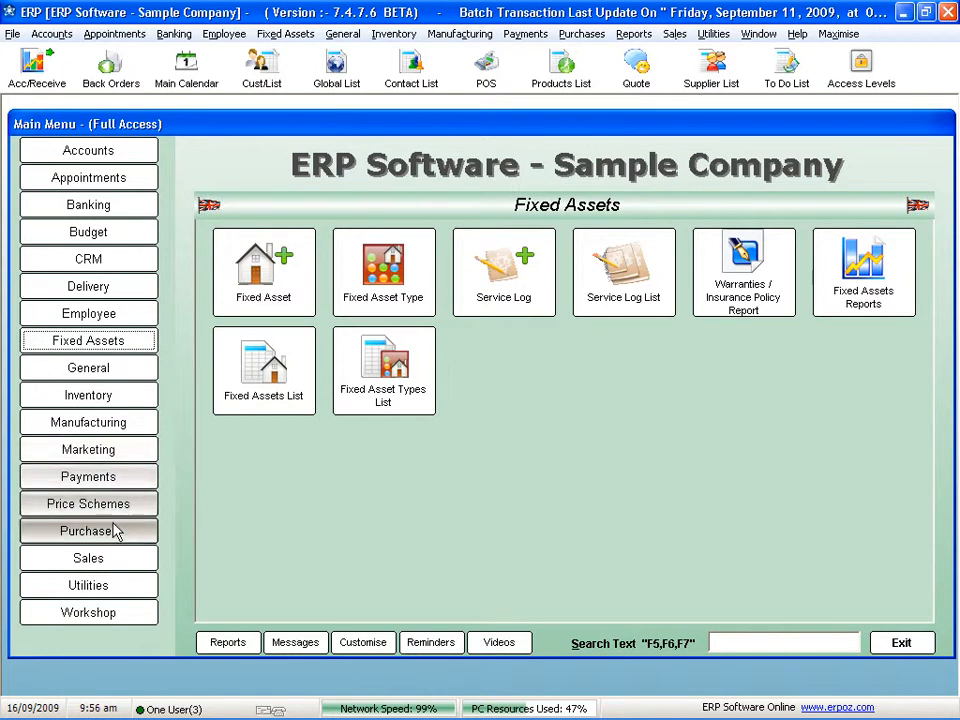
{"action": "left_click", "coordinate": [88, 558]}
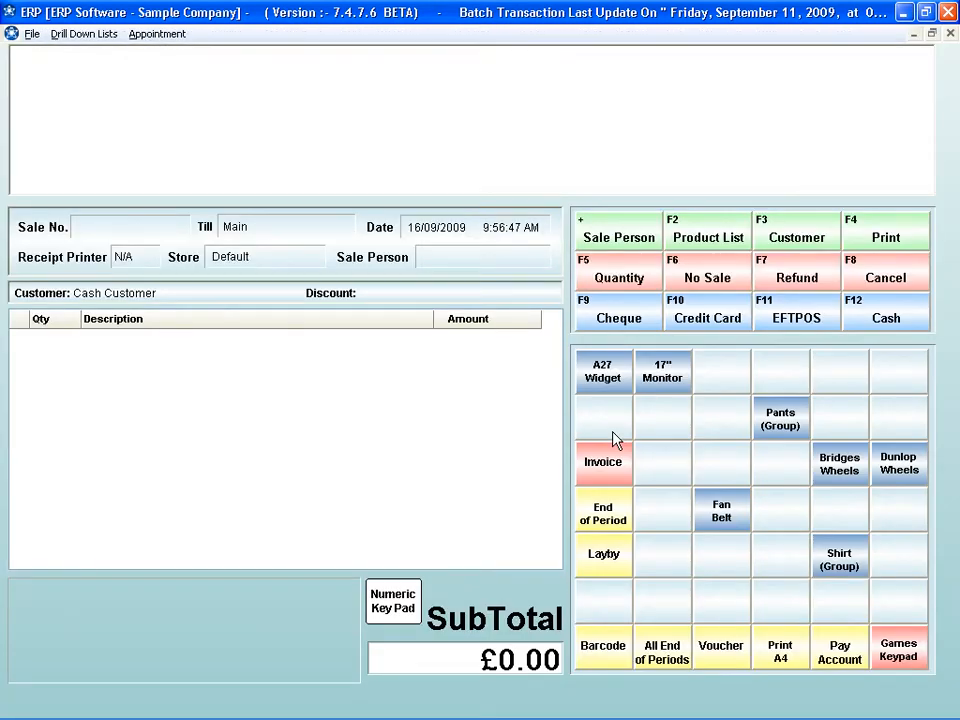
{"action": "mouse_move", "coordinate": [713, 388]}
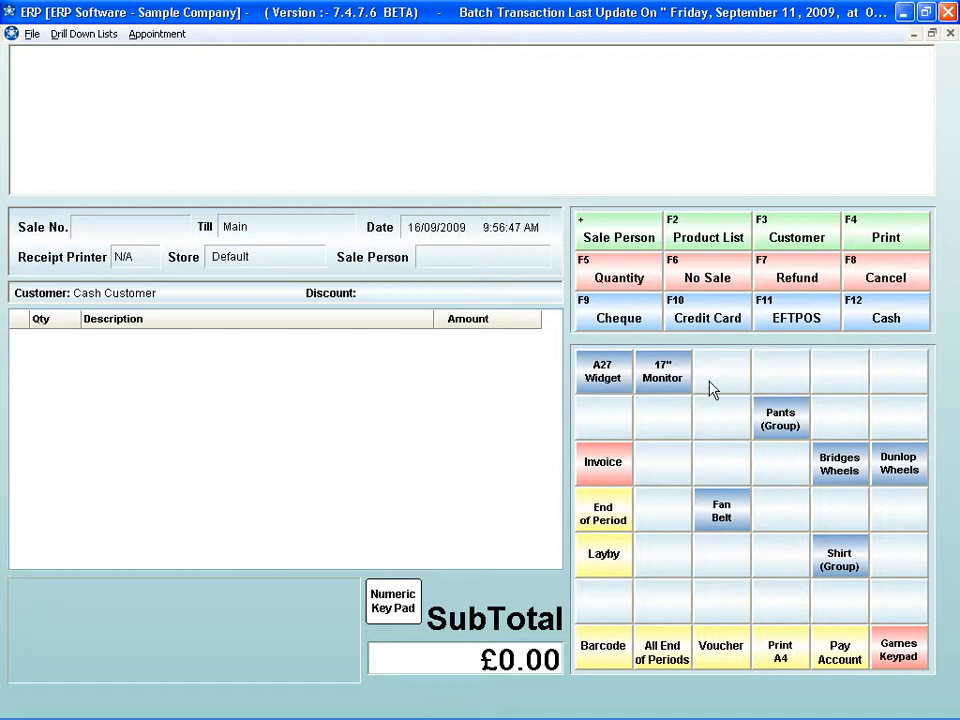
Assign a sale person and ring up the 17" IBM monitor at £202.96.
{"action": "left_click", "coordinate": [618, 230]}
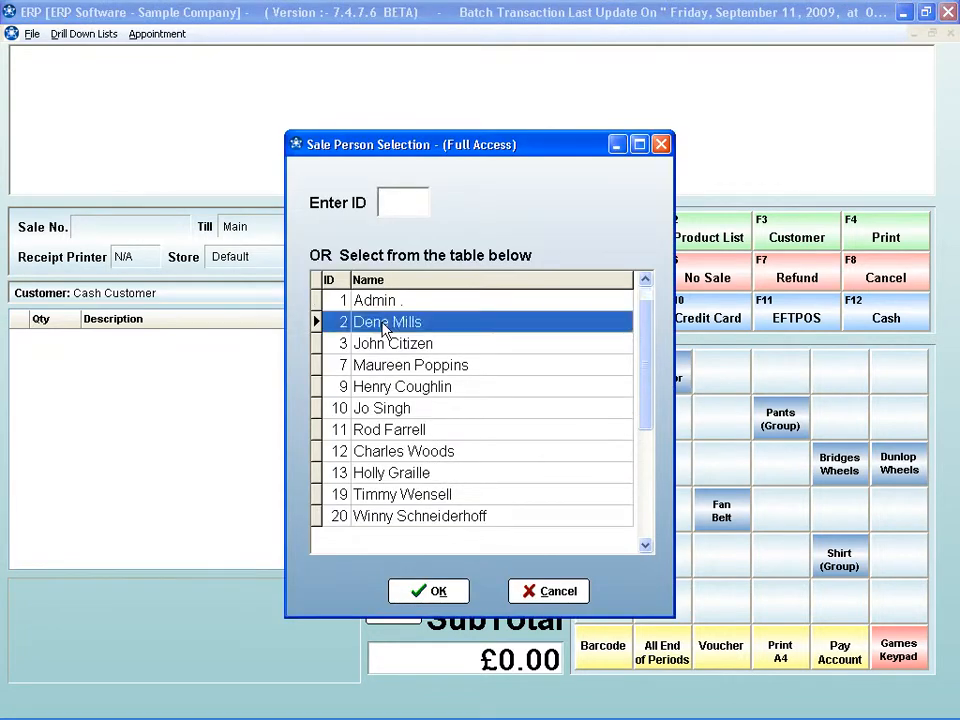
{"action": "left_click", "coordinate": [428, 590]}
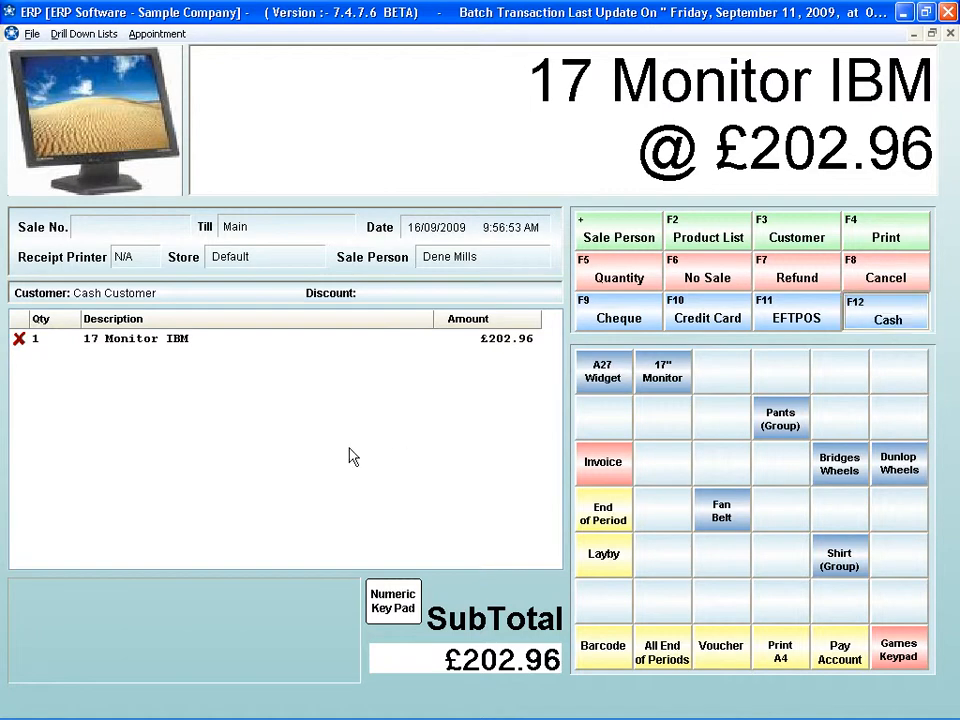
{"action": "left_click", "coordinate": [886, 312]}
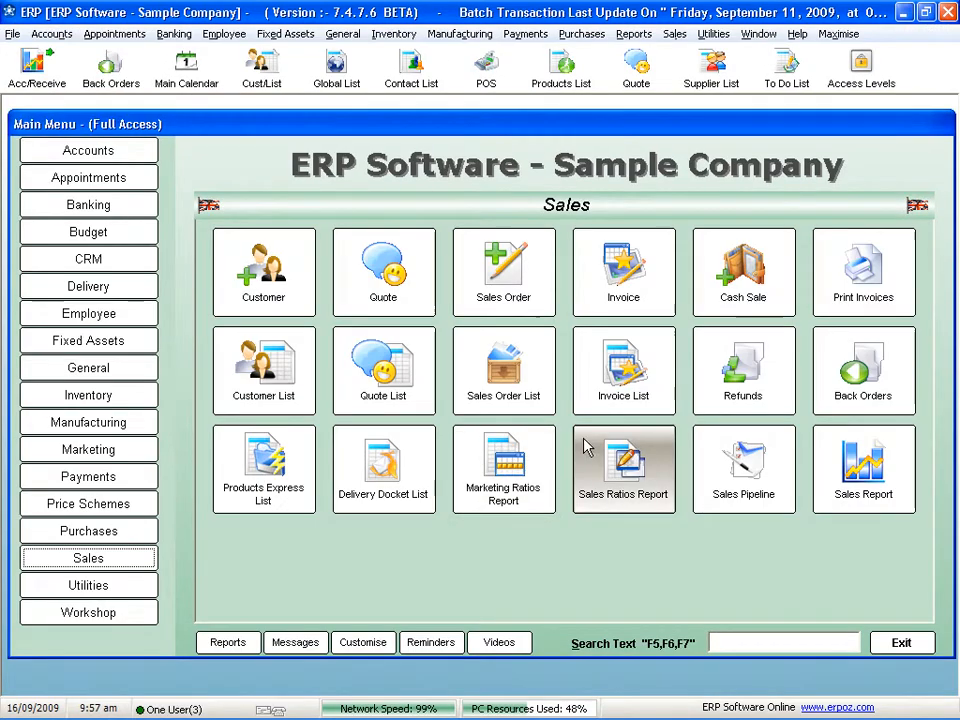
{"action": "mouse_move", "coordinate": [568, 432]}
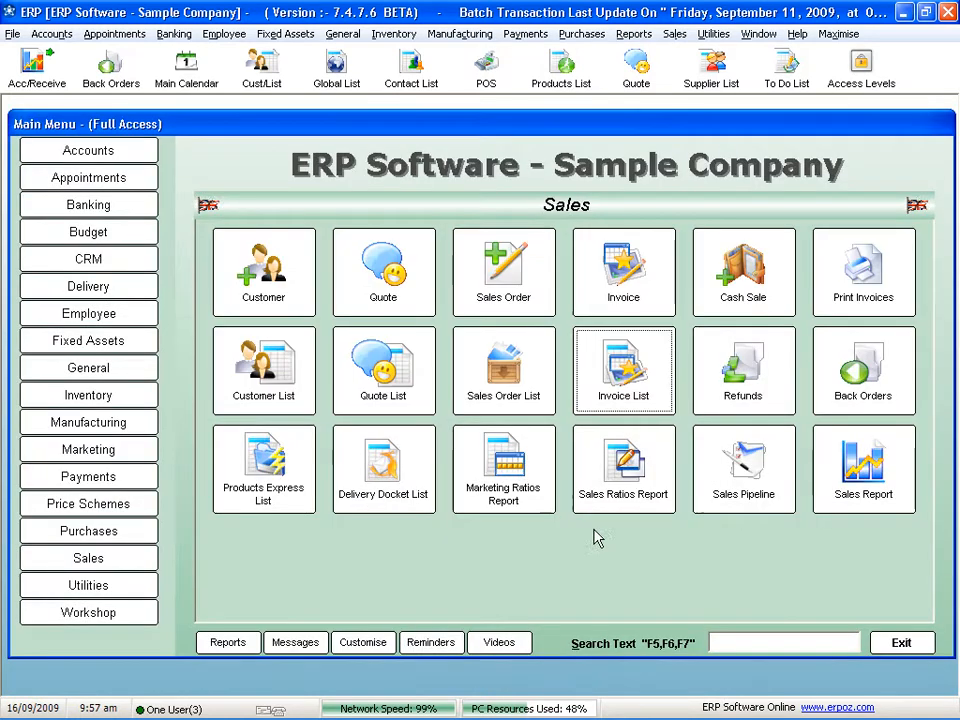
{"action": "mouse_move", "coordinate": [585, 535]}
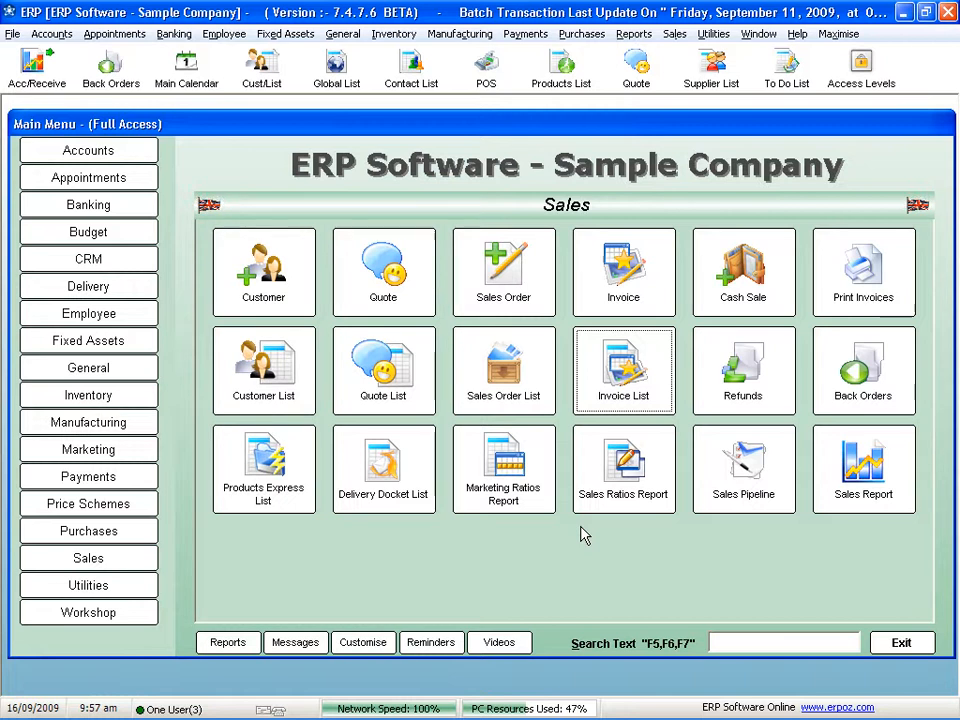
{"action": "mouse_move", "coordinate": [492, 60]}
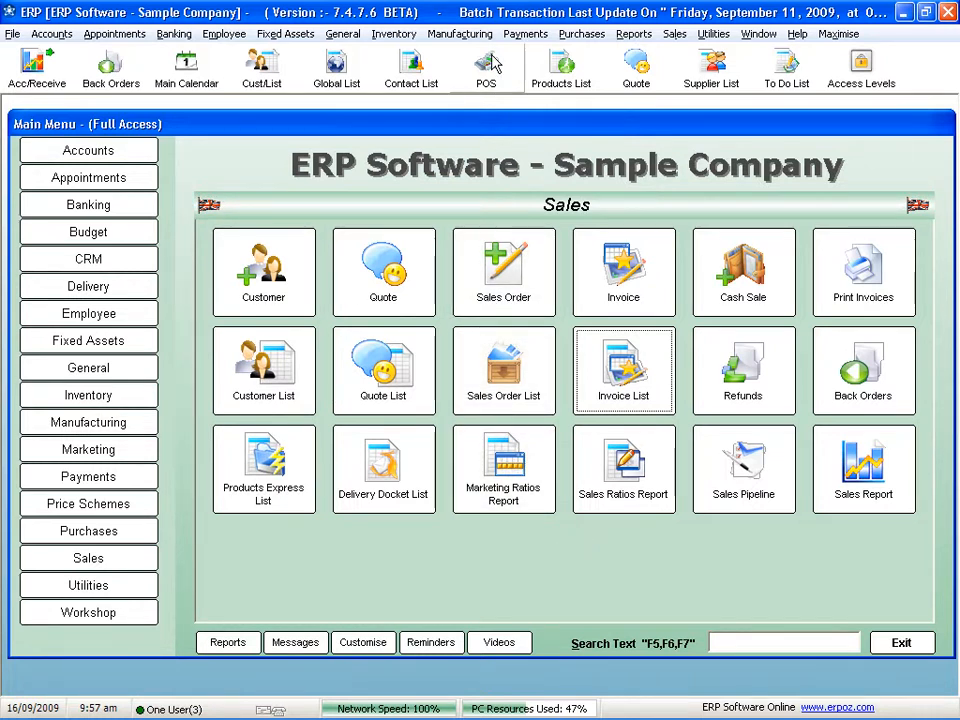
Reopen the point-of-sale till screen.
{"action": "left_click", "coordinate": [486, 65]}
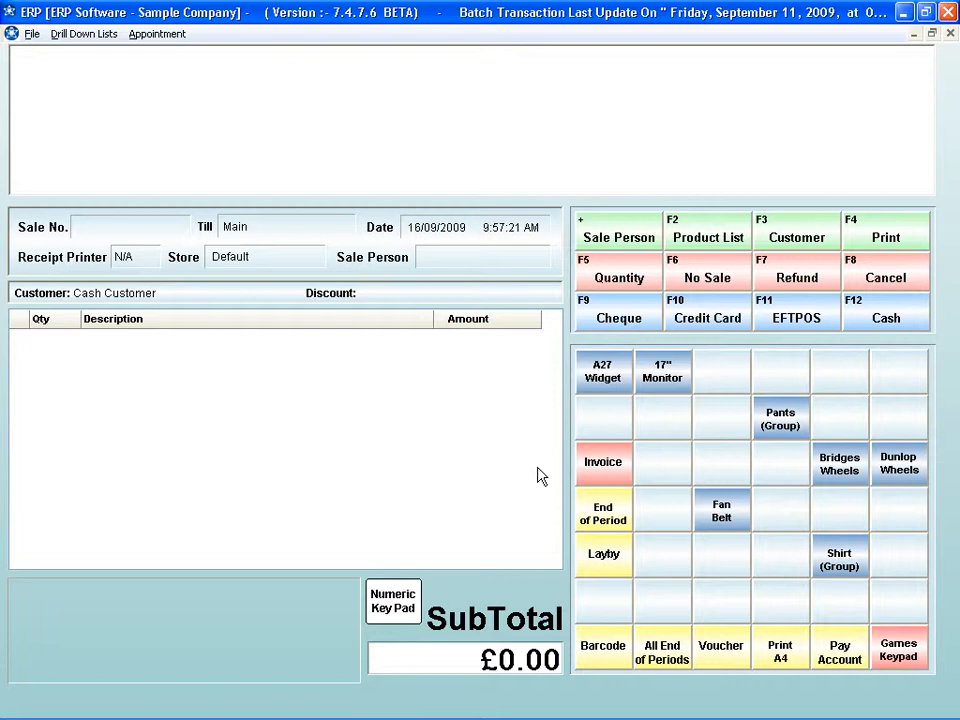
{"action": "mouse_move", "coordinate": [525, 395]}
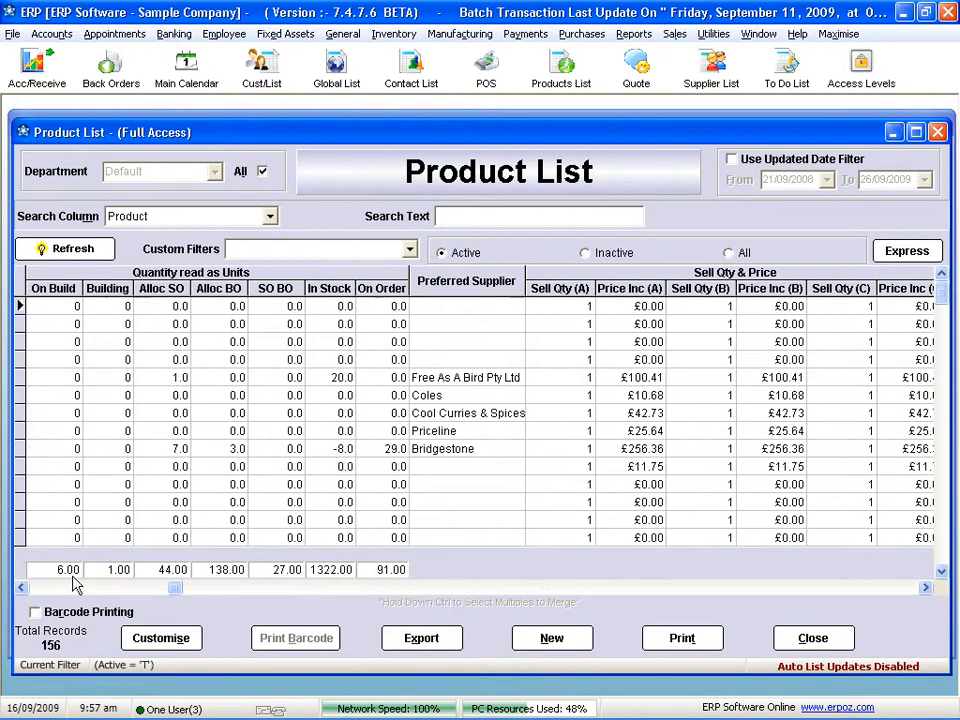
Open the Bridgestone Wheels product record, then close it without keeping changes.
{"action": "left_click", "coordinate": [262, 171]}
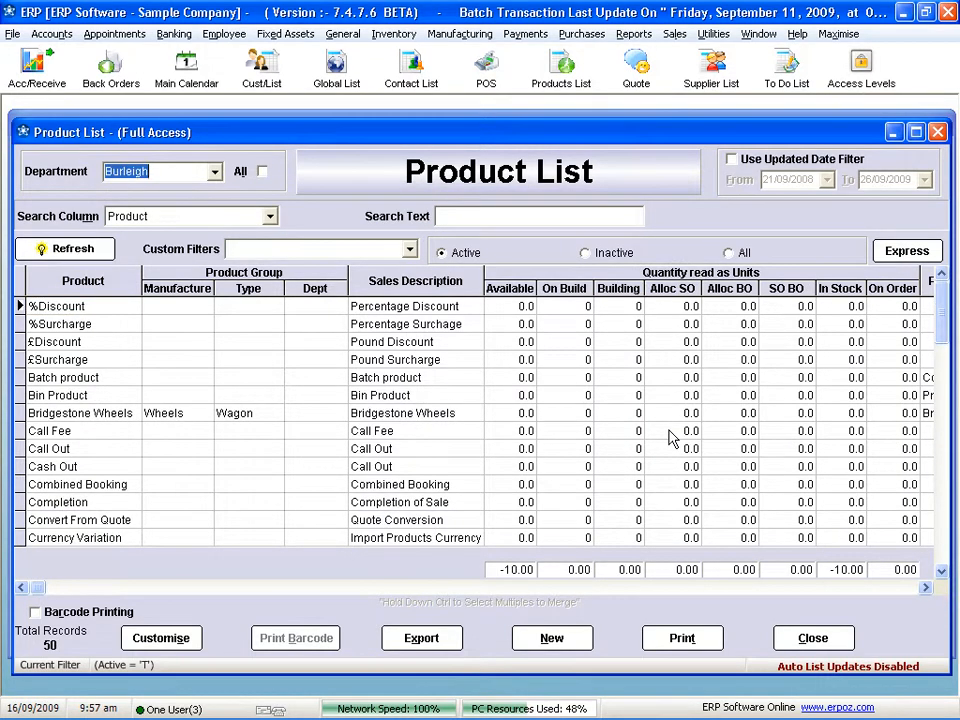
{"action": "left_click", "coordinate": [80, 413]}
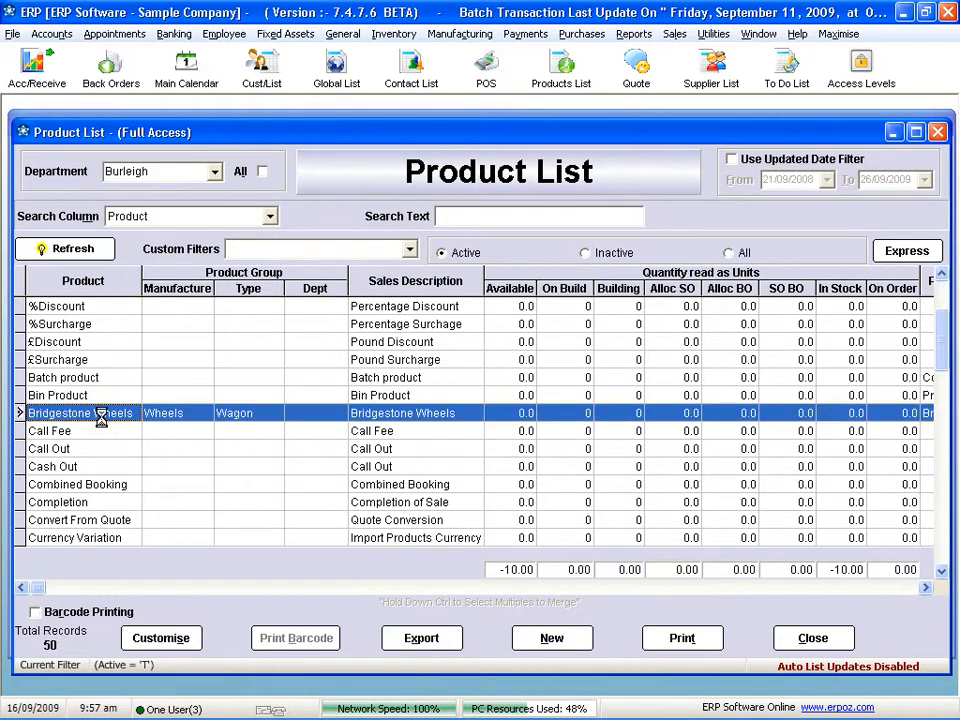
{"action": "double_click", "coordinate": [80, 413]}
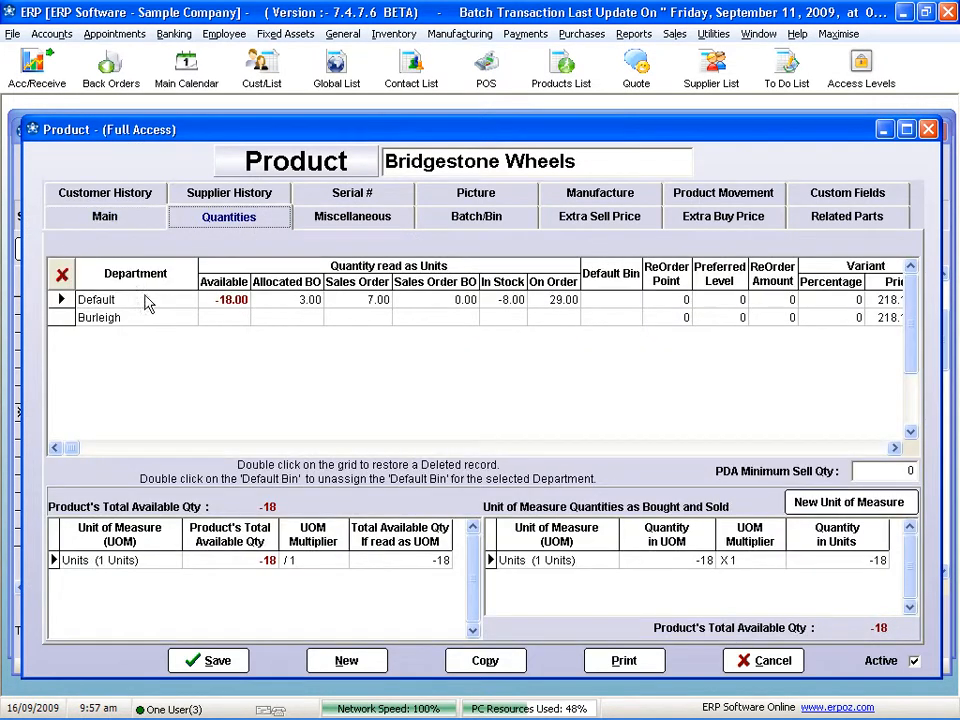
{"action": "mouse_move", "coordinate": [145, 340]}
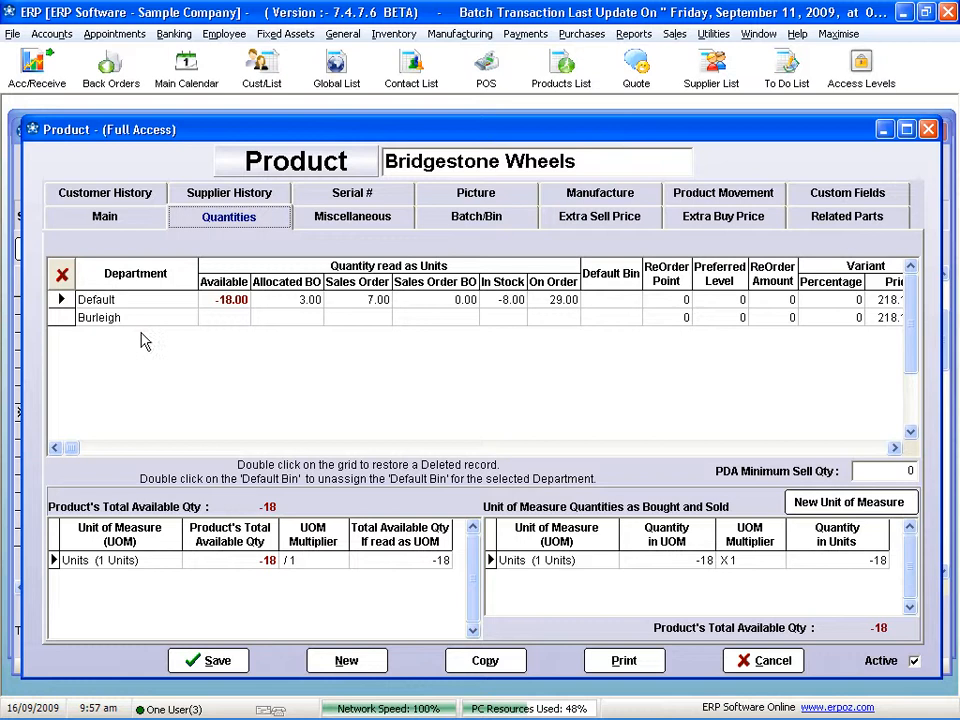
{"action": "mouse_move", "coordinate": [528, 312]}
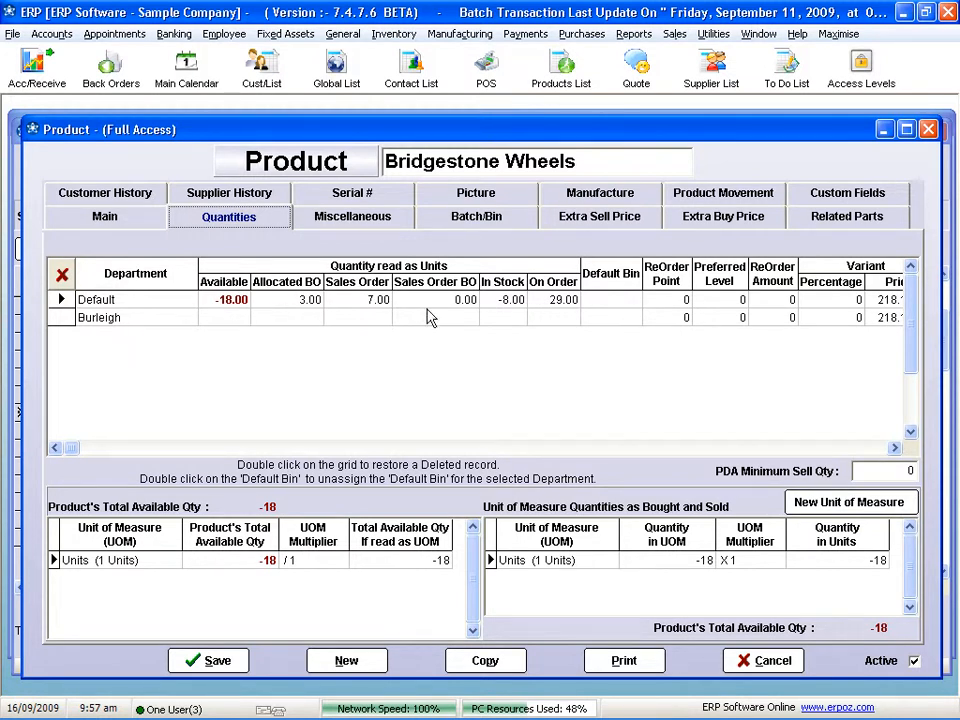
{"action": "left_click", "coordinate": [762, 660]}
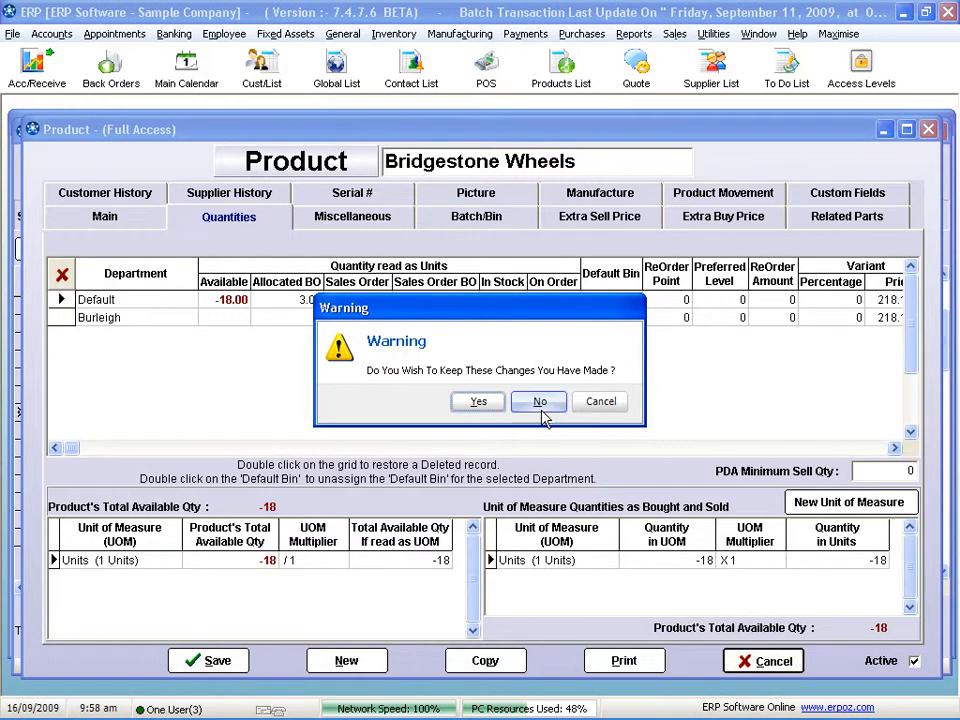
{"action": "left_click", "coordinate": [539, 401]}
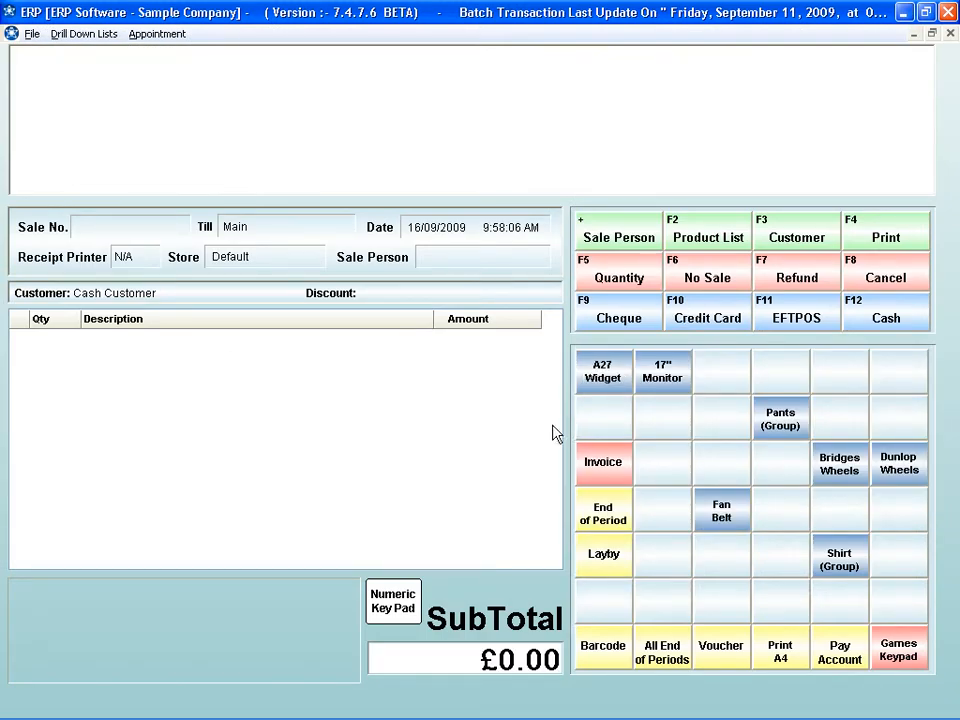
{"action": "mouse_move", "coordinate": [491, 439]}
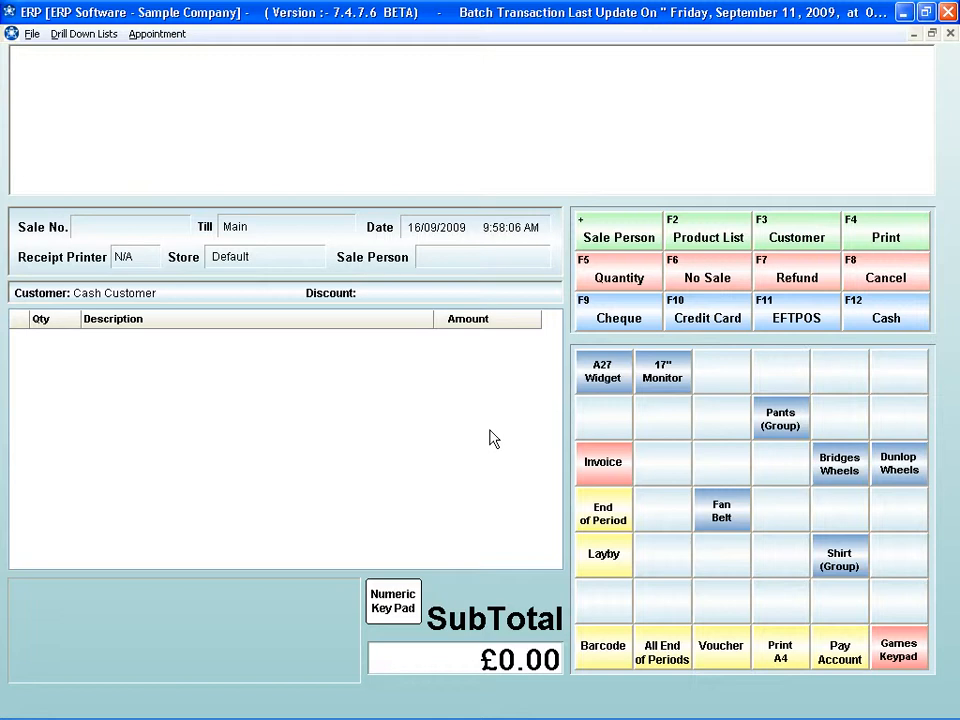
Make key E2 sell the Black Keyboard (K/B 10), with shortcut B and a new background colour.
{"action": "left_click", "coordinate": [32, 33]}
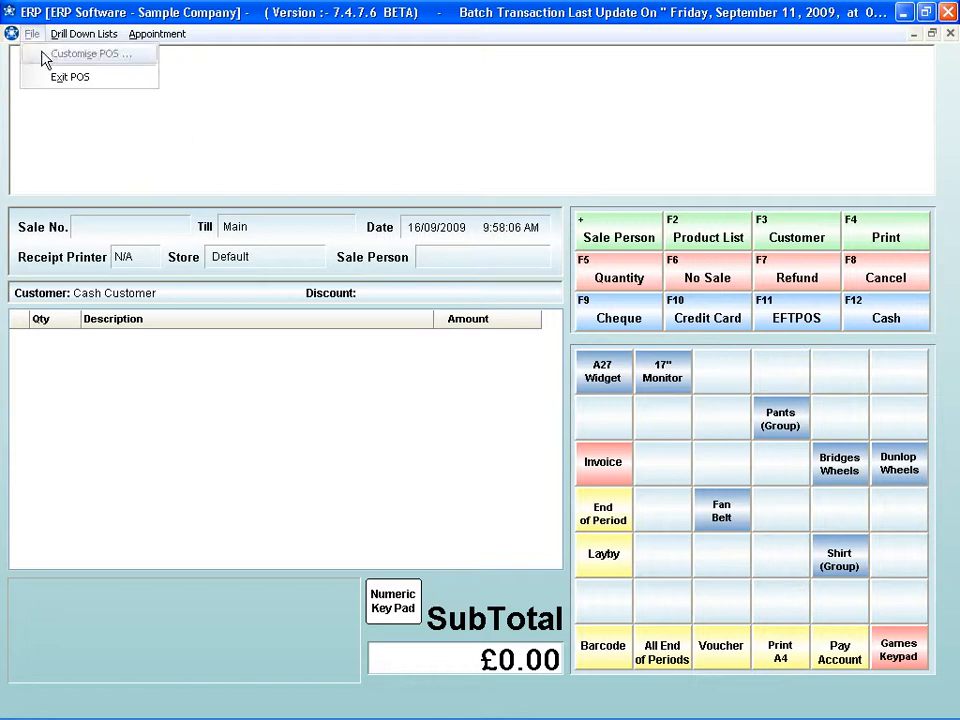
{"action": "left_click", "coordinate": [85, 53]}
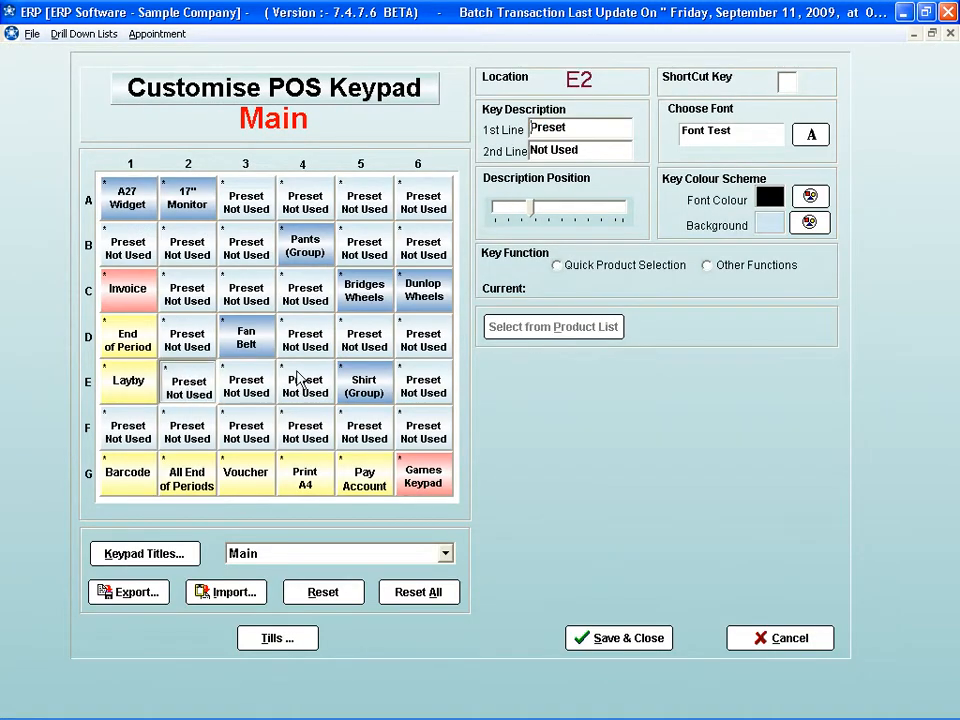
{"action": "left_click", "coordinate": [556, 265]}
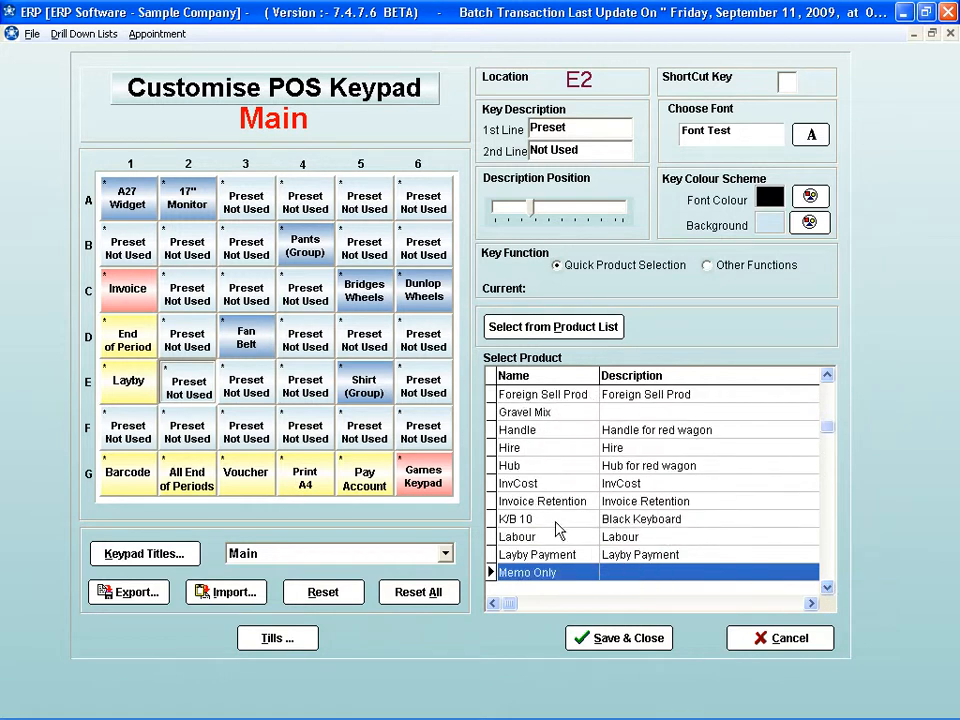
{"action": "double_click", "coordinate": [517, 483]}
{"action": "type", "text": "B"}
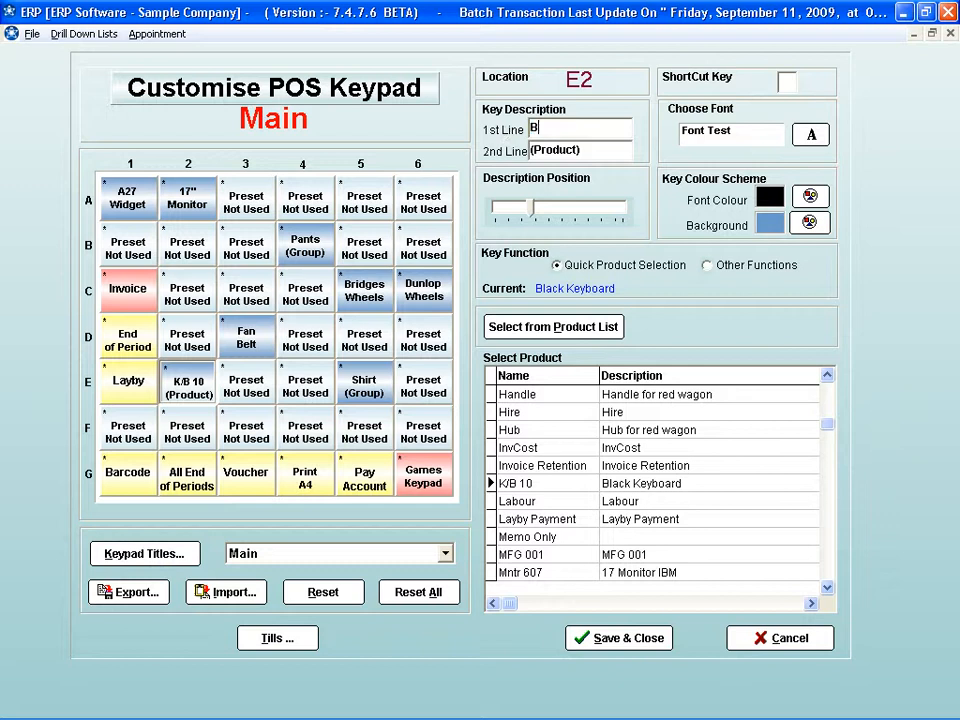
{"action": "type", "text": "lack"}
{"action": "left_click", "coordinate": [581, 150]}
{"action": "type", "text": "Keyboard"}
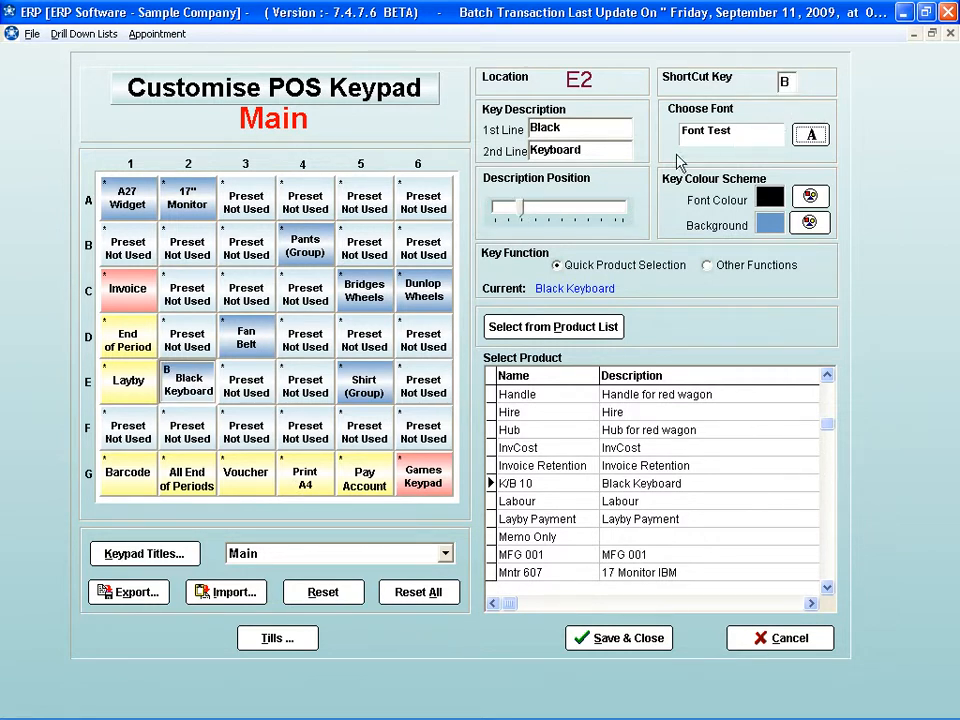
{"action": "left_click", "coordinate": [810, 223]}
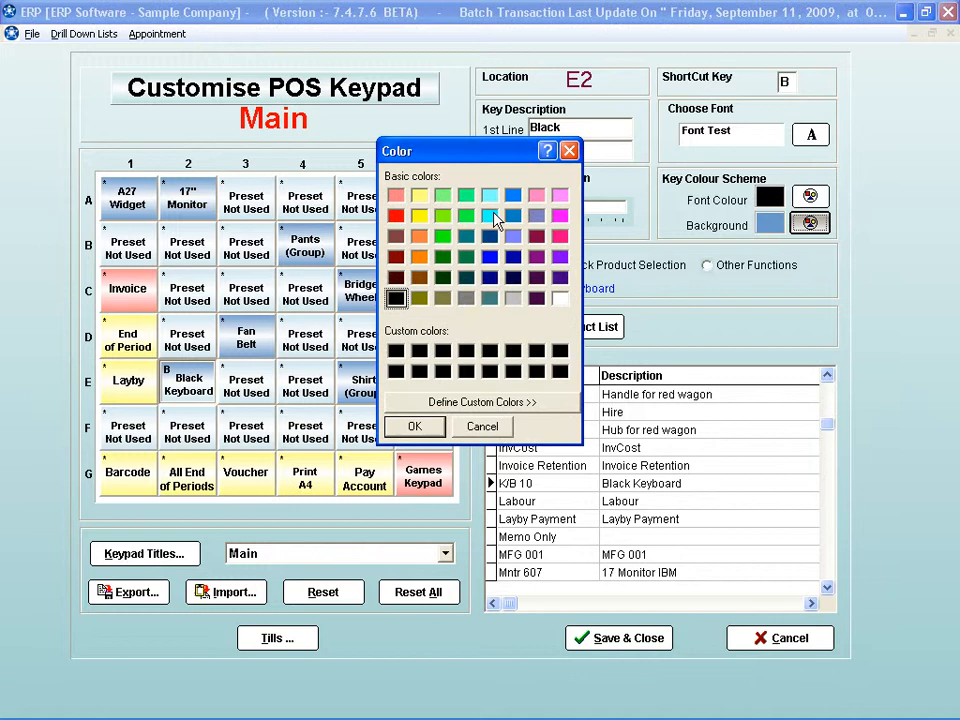
{"action": "left_click", "coordinate": [414, 426]}
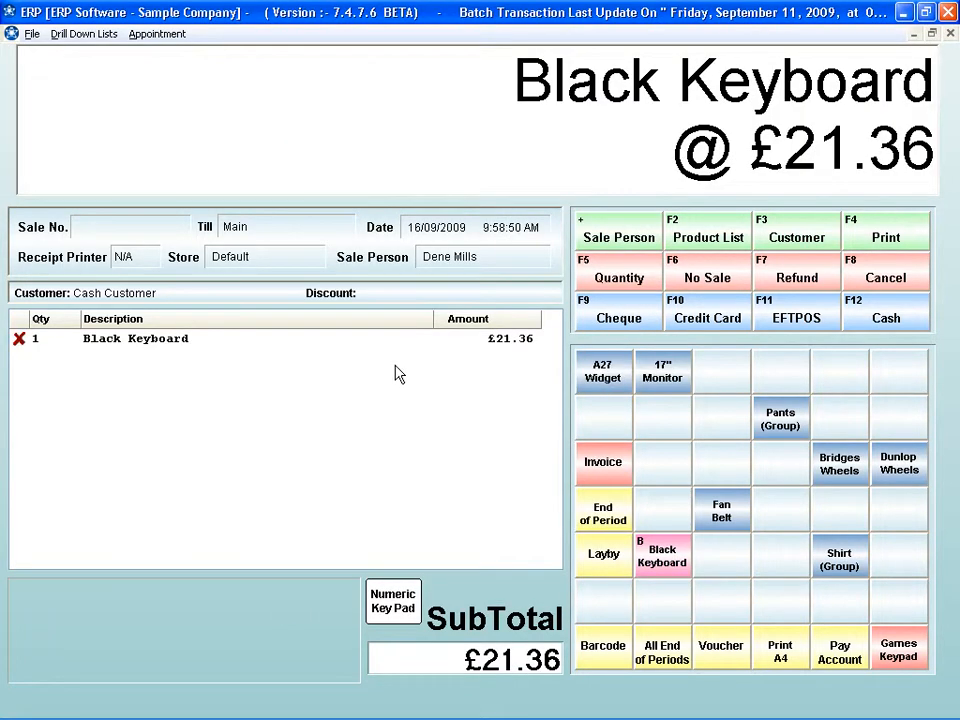
{"action": "mouse_move", "coordinate": [886, 318]}
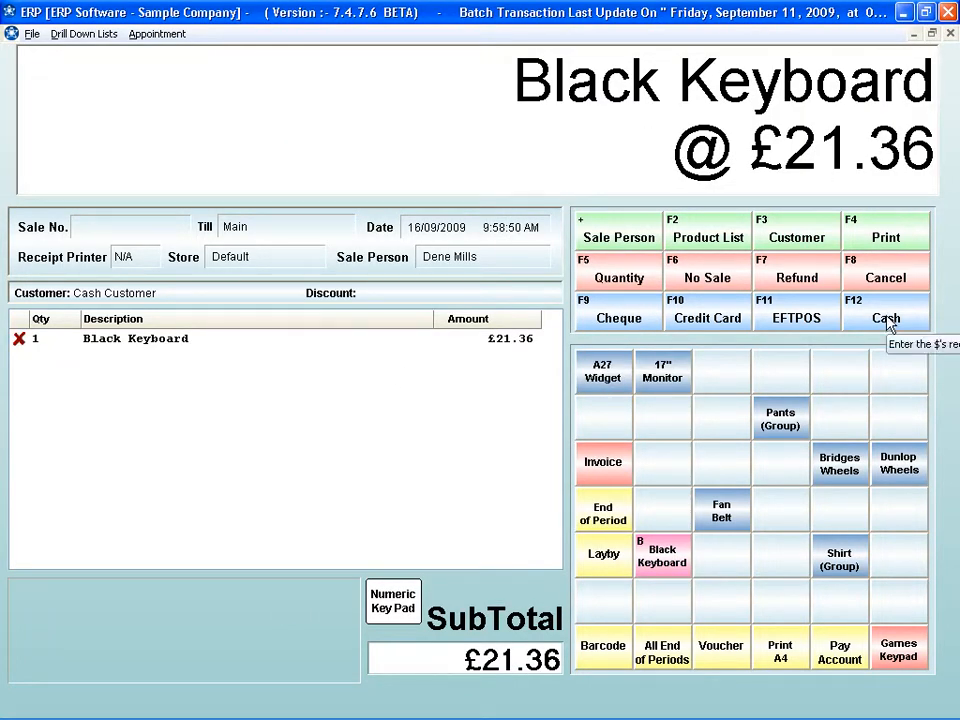
Pay for the keyboard with £30.00 cash, then view Keypad Titles in Customise POS.
{"action": "left_click", "coordinate": [885, 312]}
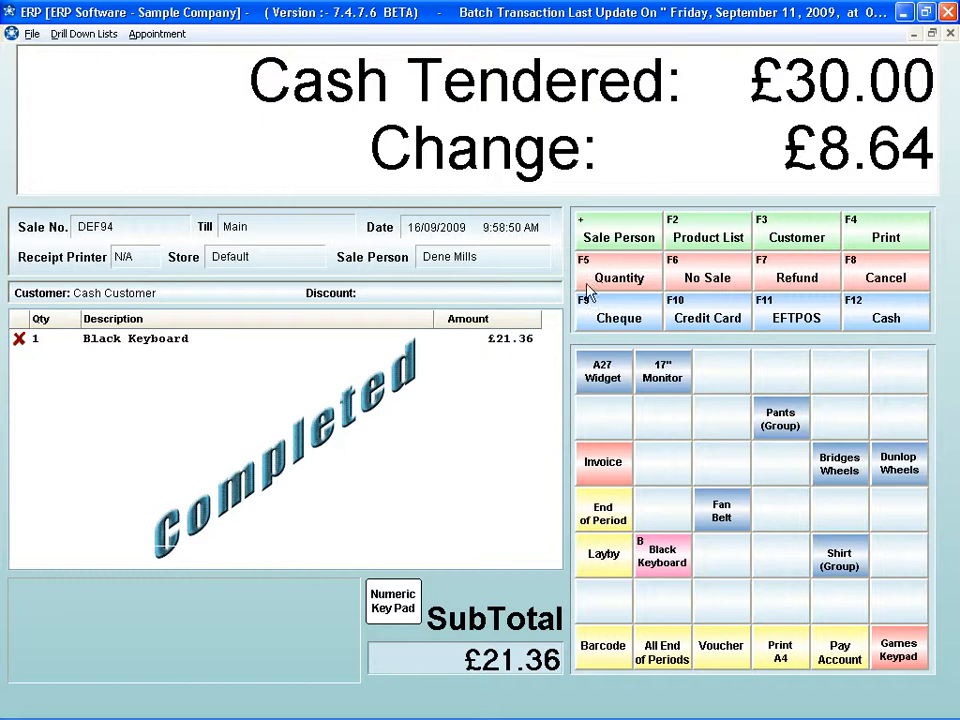
{"action": "mouse_move", "coordinate": [762, 573]}
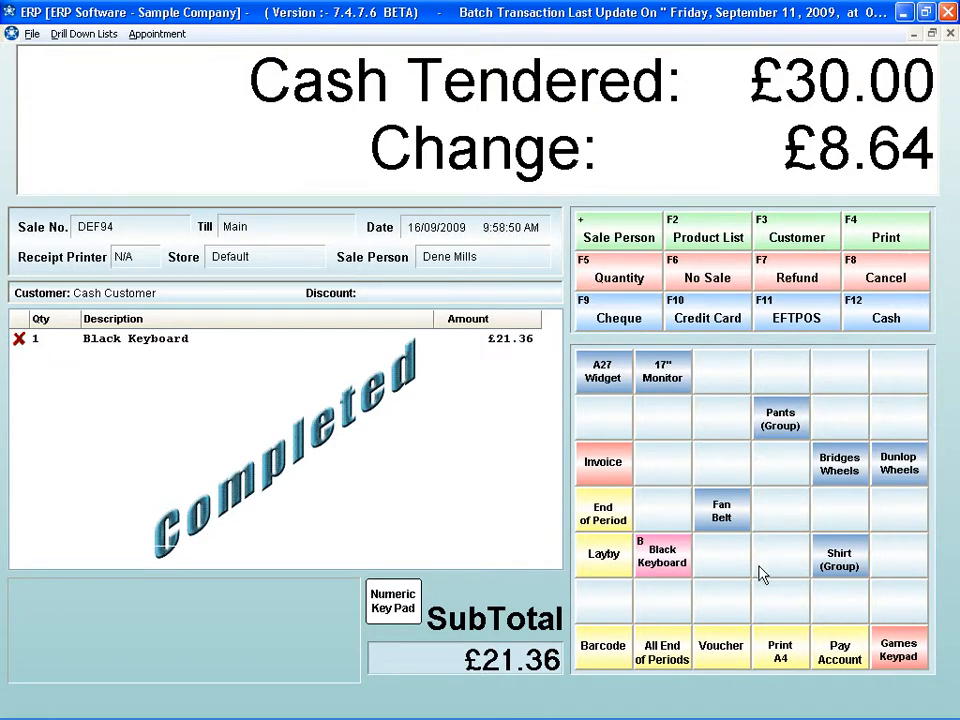
{"action": "left_click", "coordinate": [33, 33]}
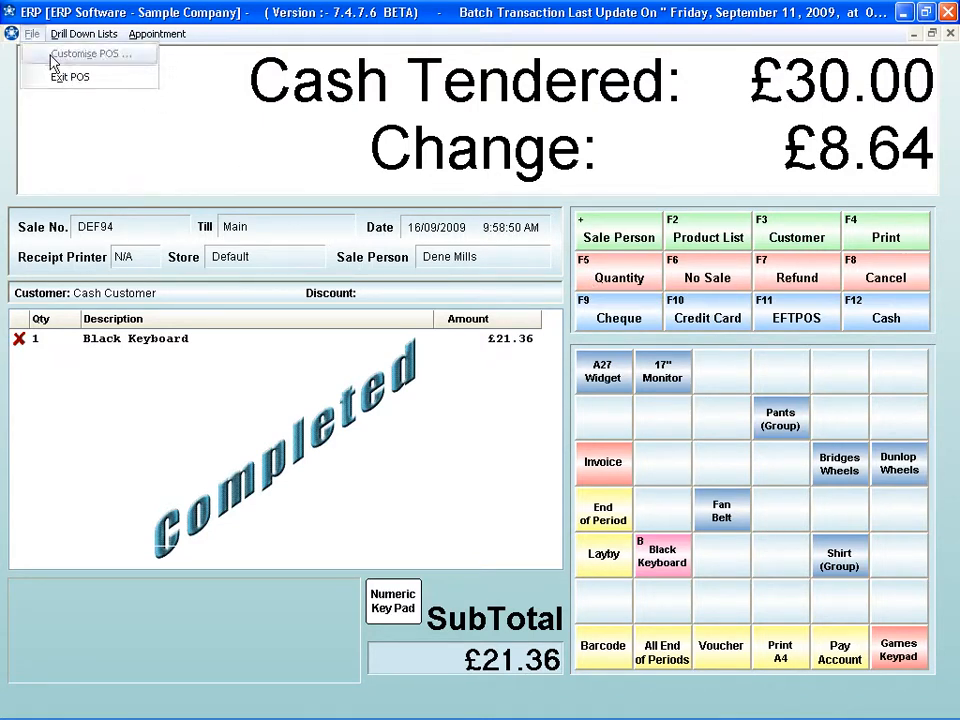
{"action": "left_click", "coordinate": [90, 54]}
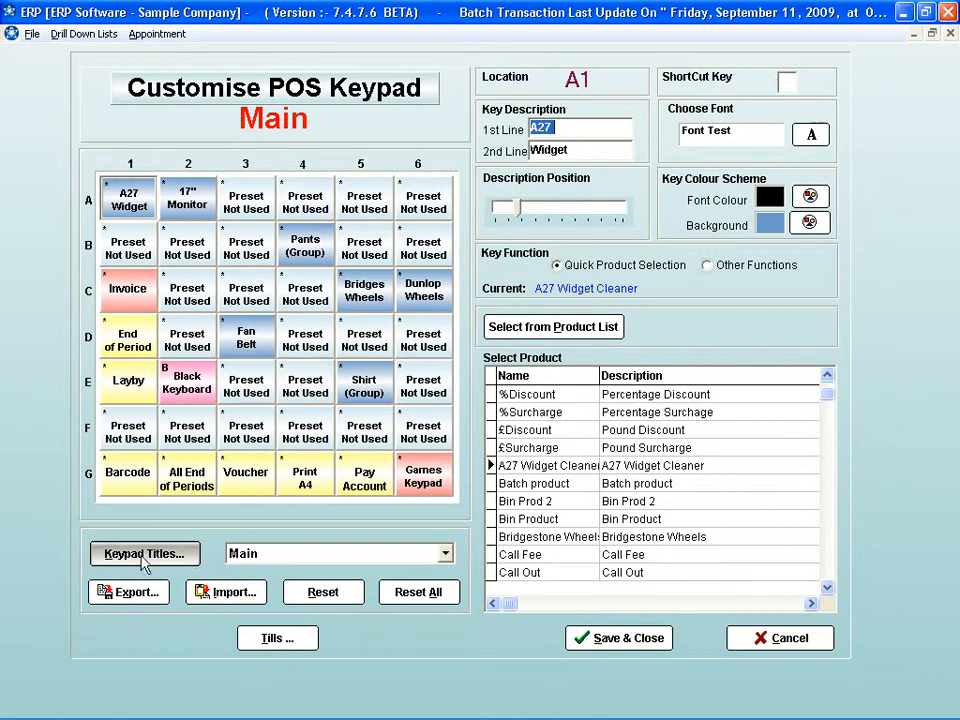
{"action": "left_click", "coordinate": [144, 553]}
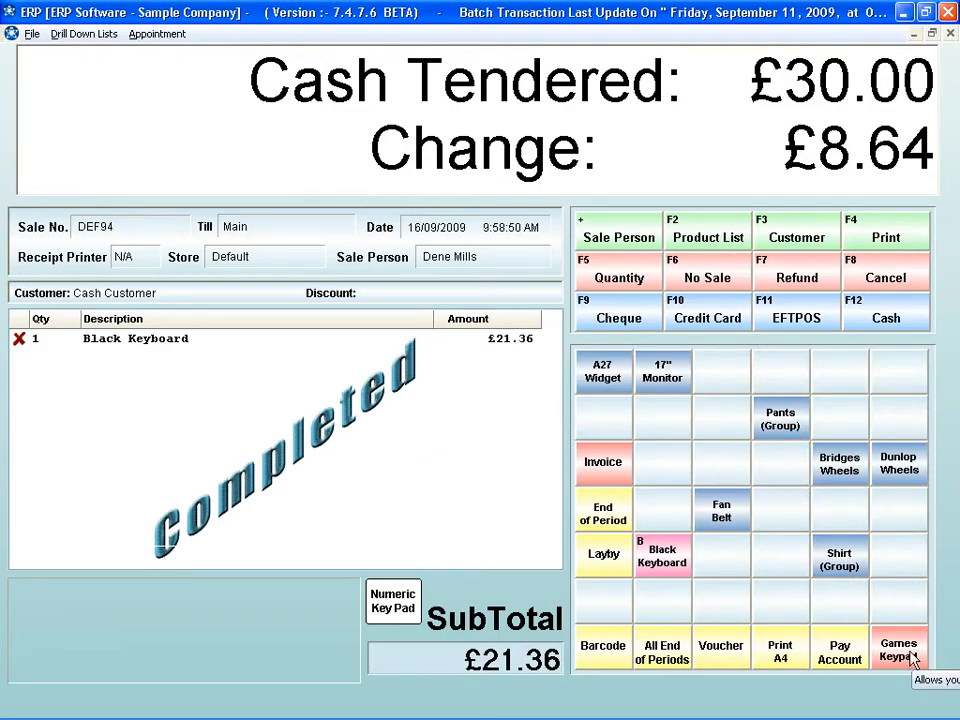
{"action": "mouse_move", "coordinate": [899, 649]}
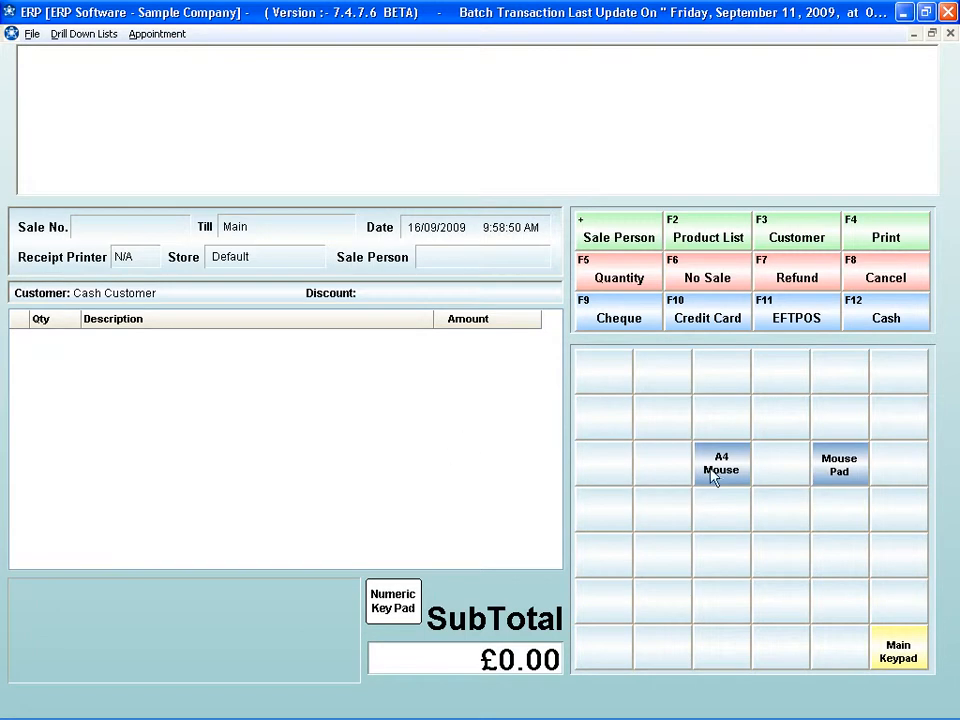
Sell A4 Mouse, Black Keyboard and 17 Monitor IBM, paying £100 card, £50 EFTPOS, then the balance.
{"action": "left_click", "coordinate": [618, 230]}
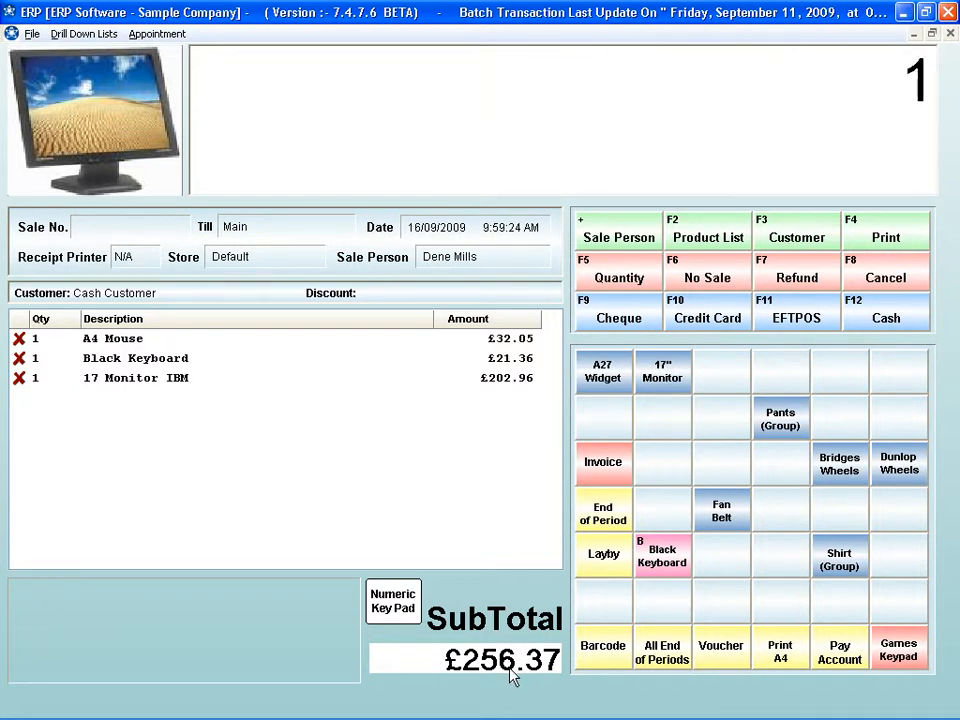
{"action": "left_click", "coordinate": [707, 310]}
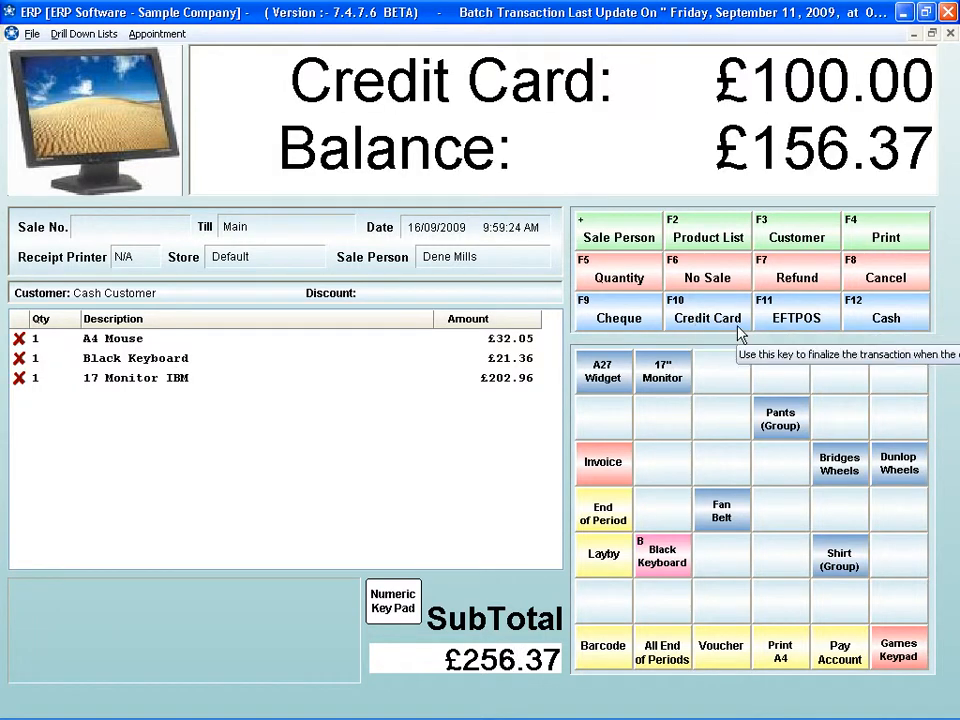
{"action": "left_click", "coordinate": [796, 317]}
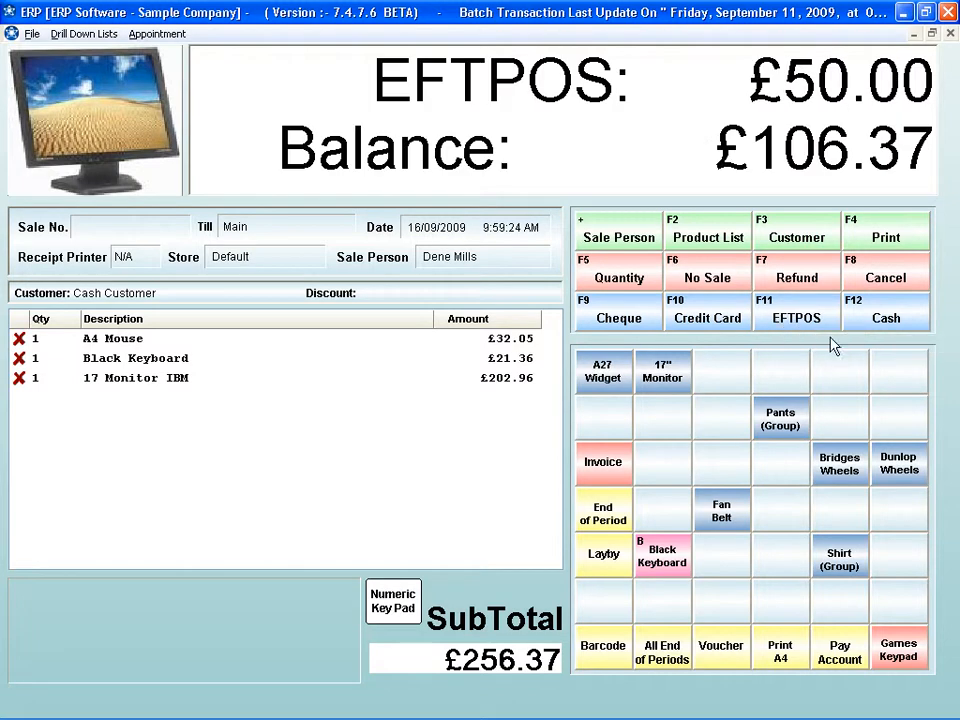
{"action": "left_click", "coordinate": [885, 311]}
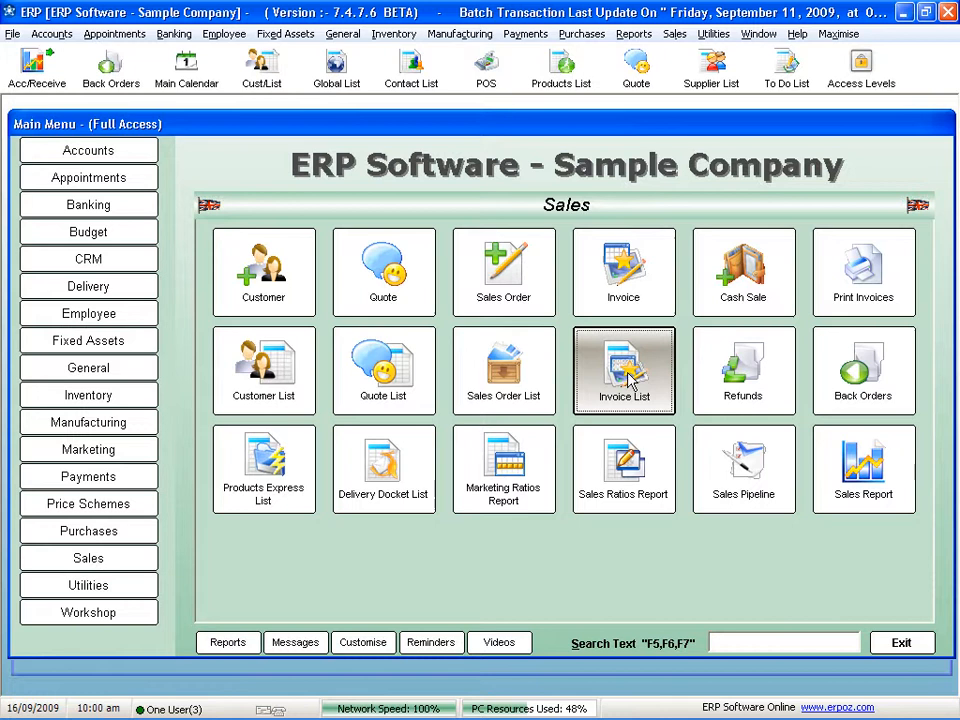
View the till assignment and customer display settings, cancel both, and return to the sales screen.
{"action": "left_click", "coordinate": [624, 370]}
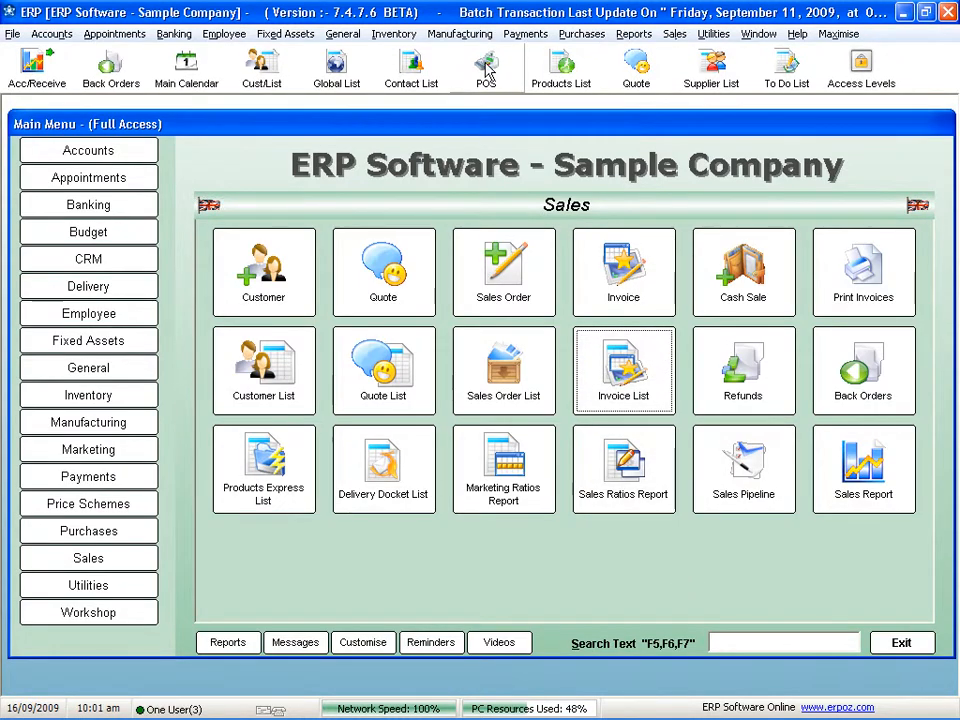
{"action": "left_click", "coordinate": [485, 65]}
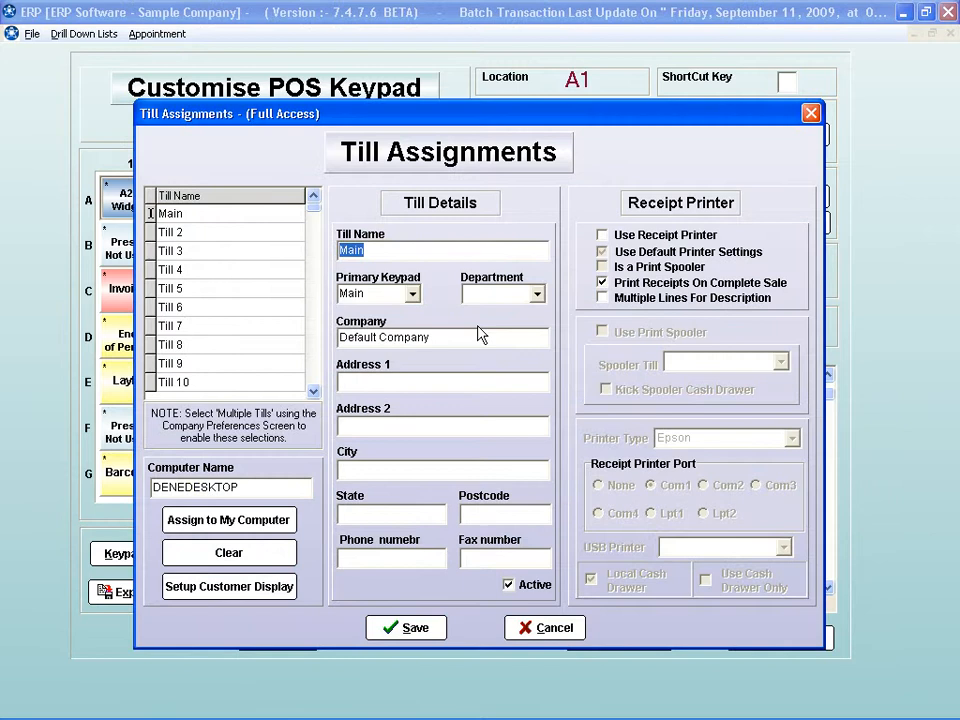
{"action": "left_click", "coordinate": [229, 586]}
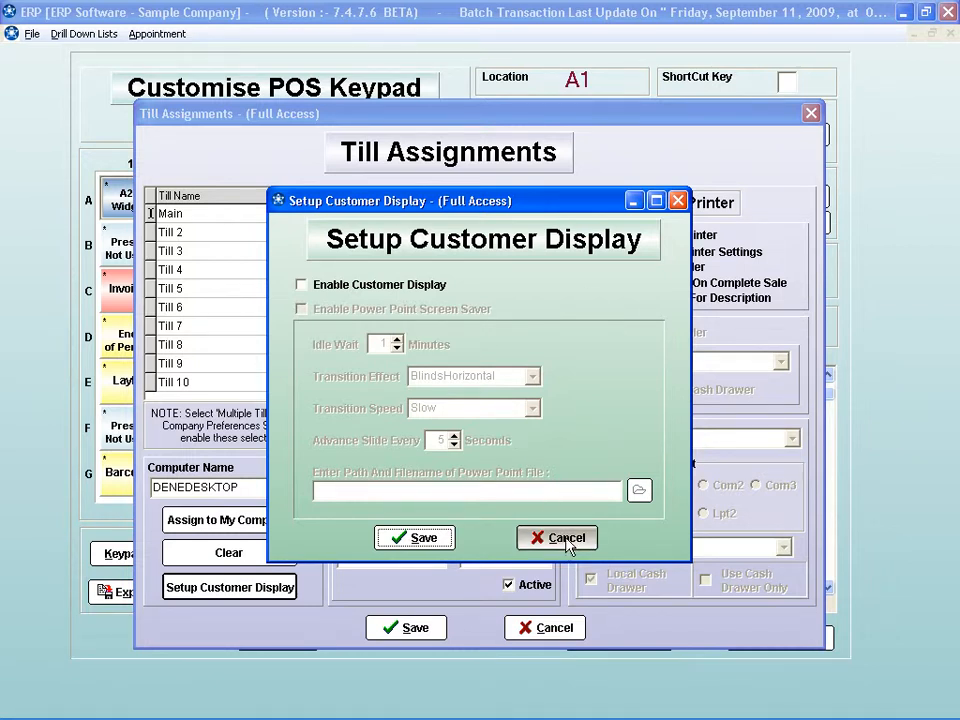
{"action": "left_click", "coordinate": [557, 538]}
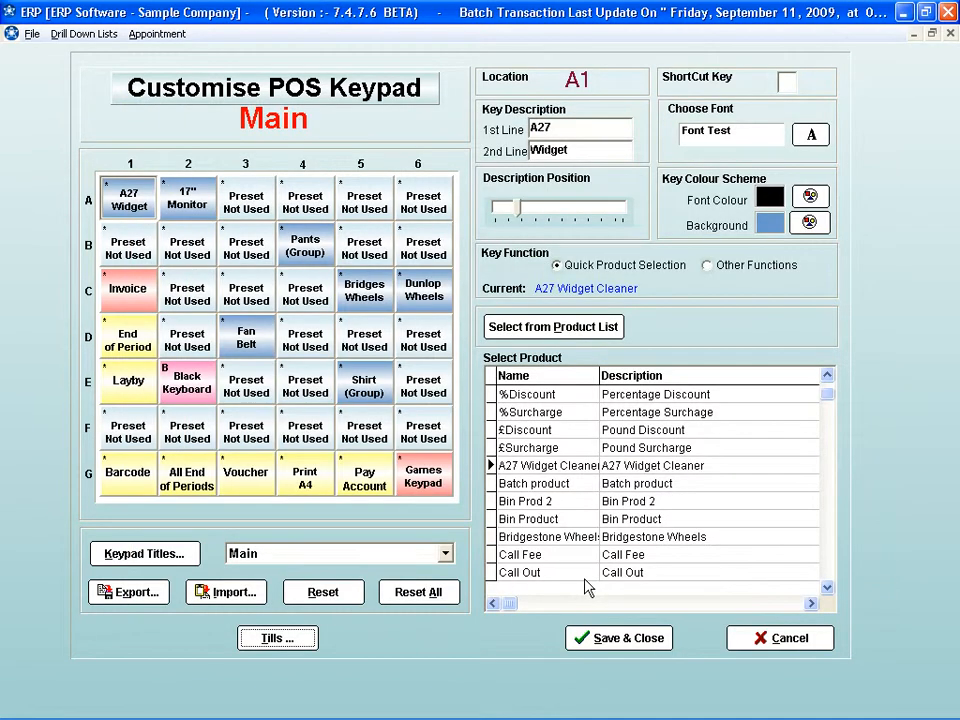
{"action": "left_click", "coordinate": [618, 638]}
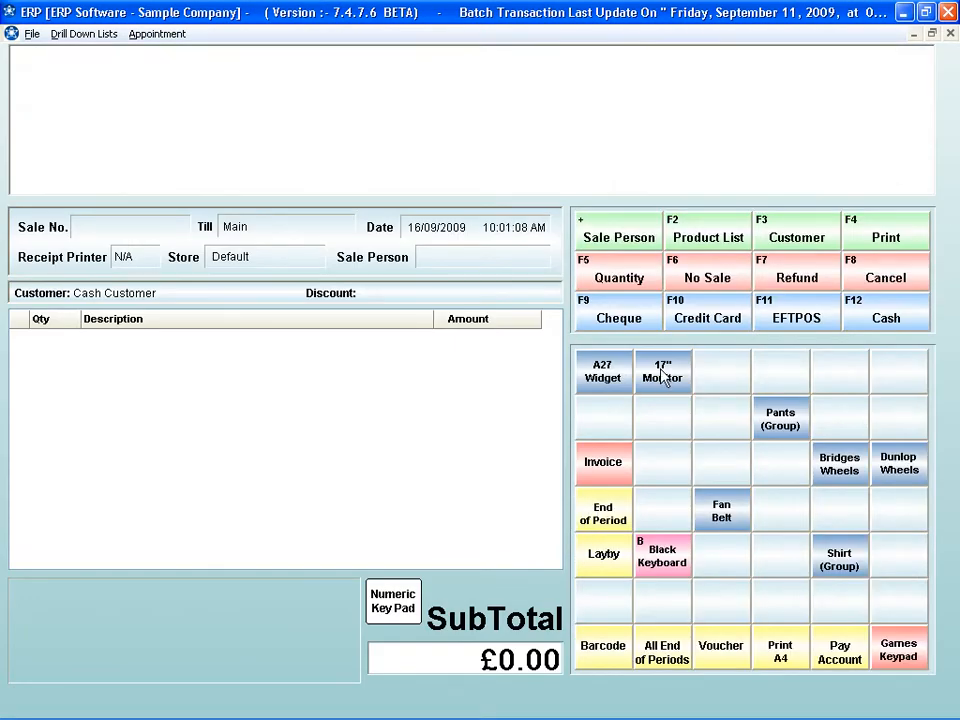
Add the 17 Monitor IBM at £202.96 to the sale and open Access Levels.
{"action": "left_click", "coordinate": [662, 371]}
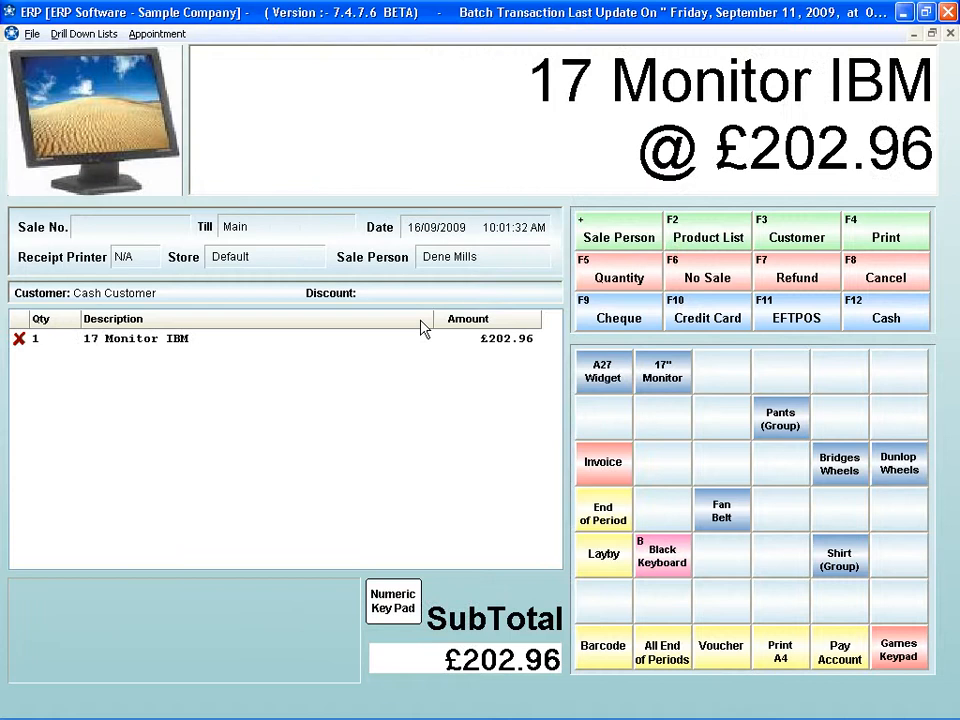
{"action": "mouse_move", "coordinate": [411, 366]}
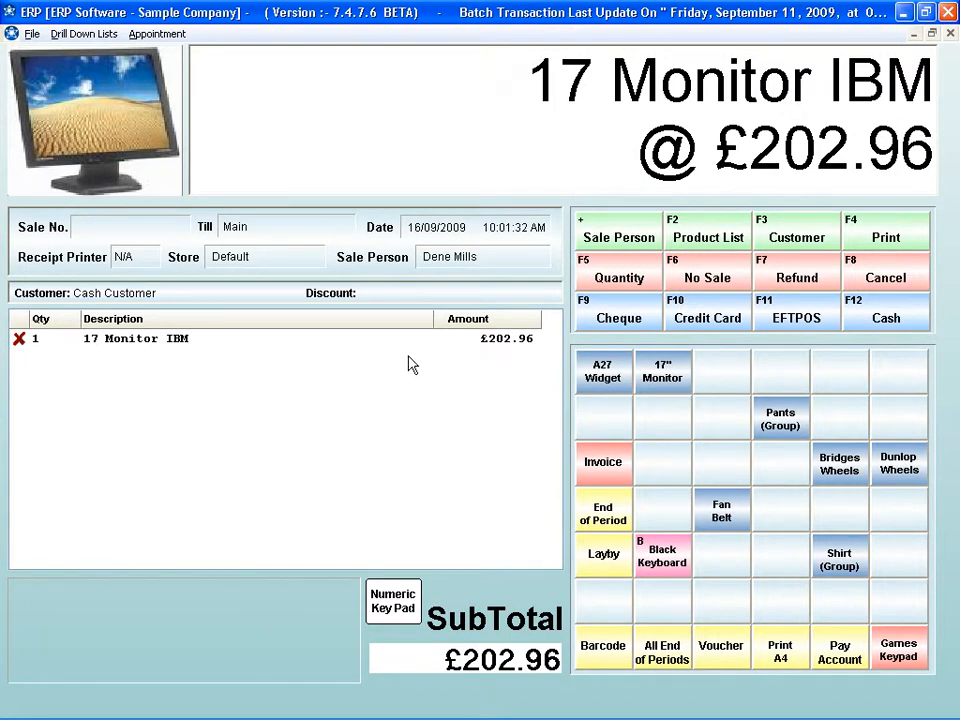
{"action": "mouse_move", "coordinate": [430, 424]}
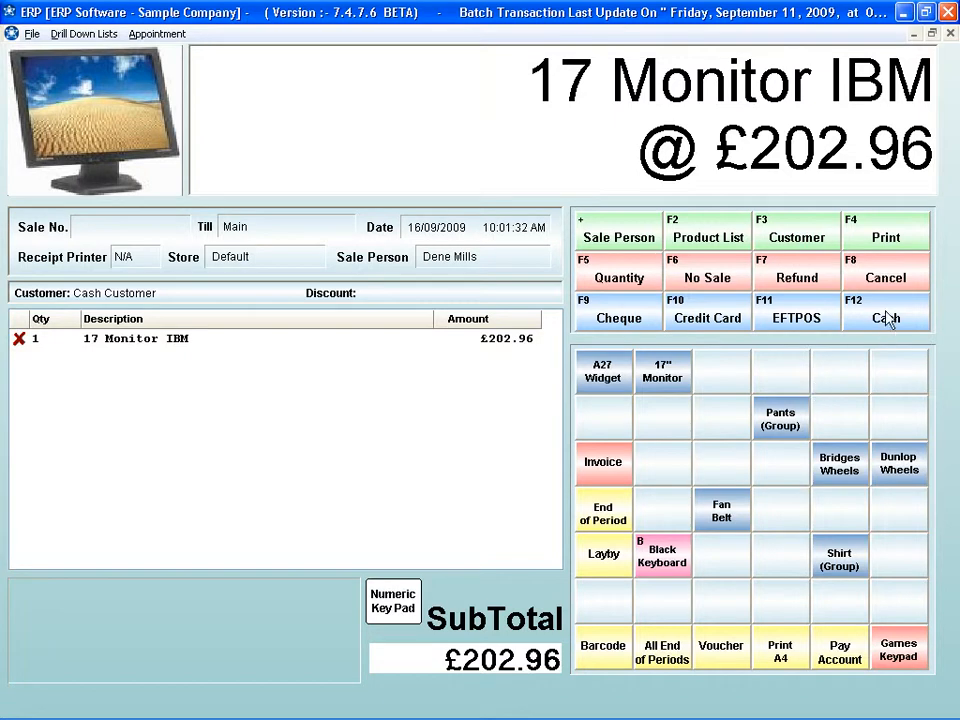
{"action": "left_click", "coordinate": [885, 310]}
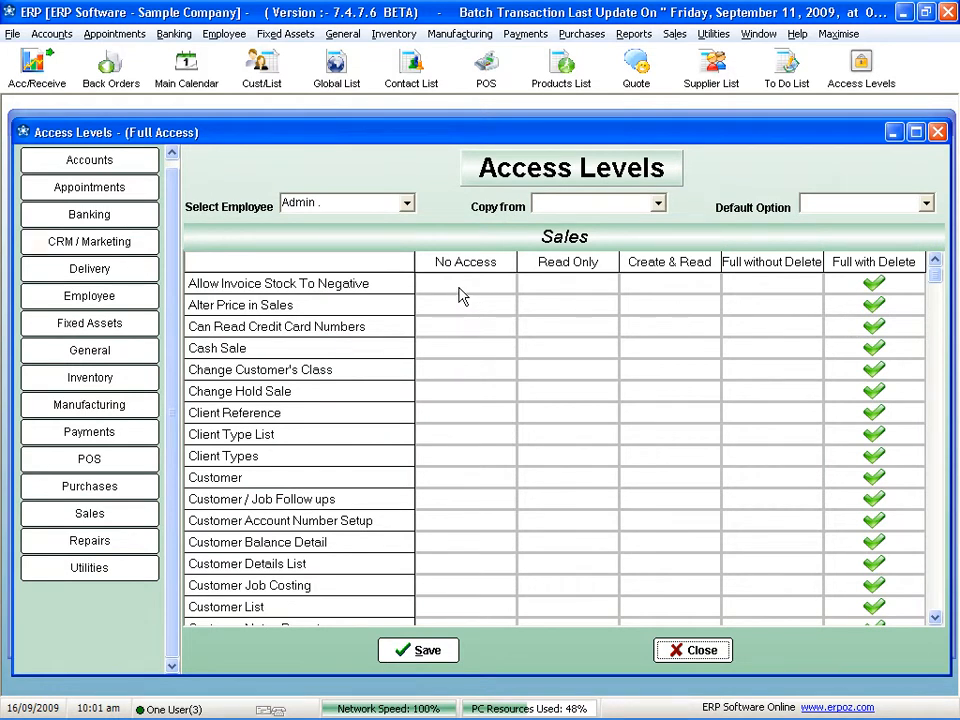
{"action": "mouse_move", "coordinate": [669, 300]}
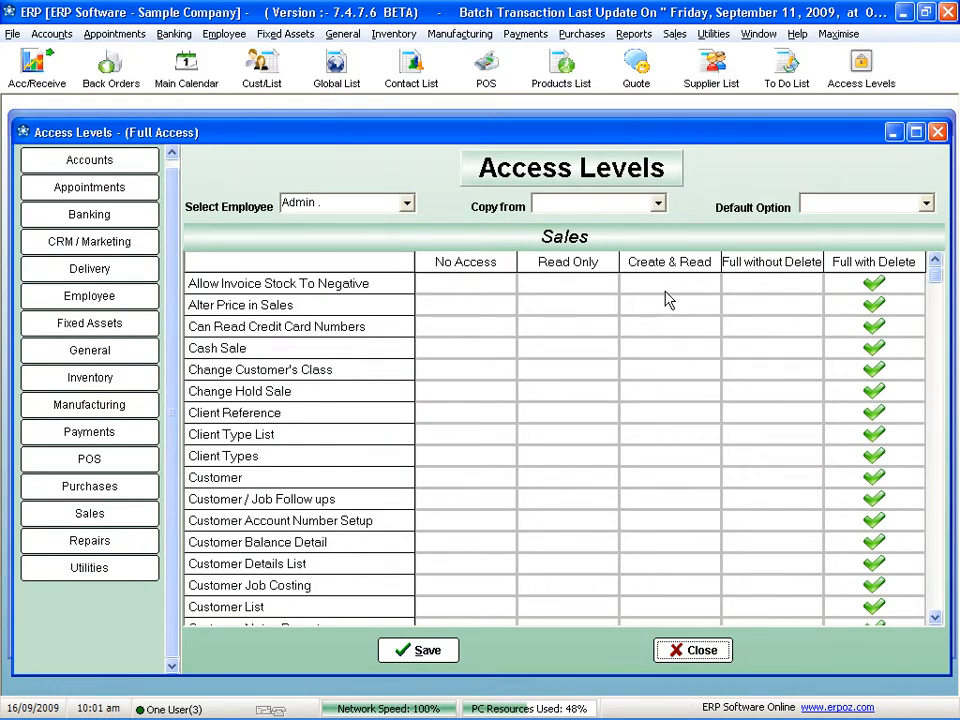
{"action": "mouse_move", "coordinate": [938, 132]}
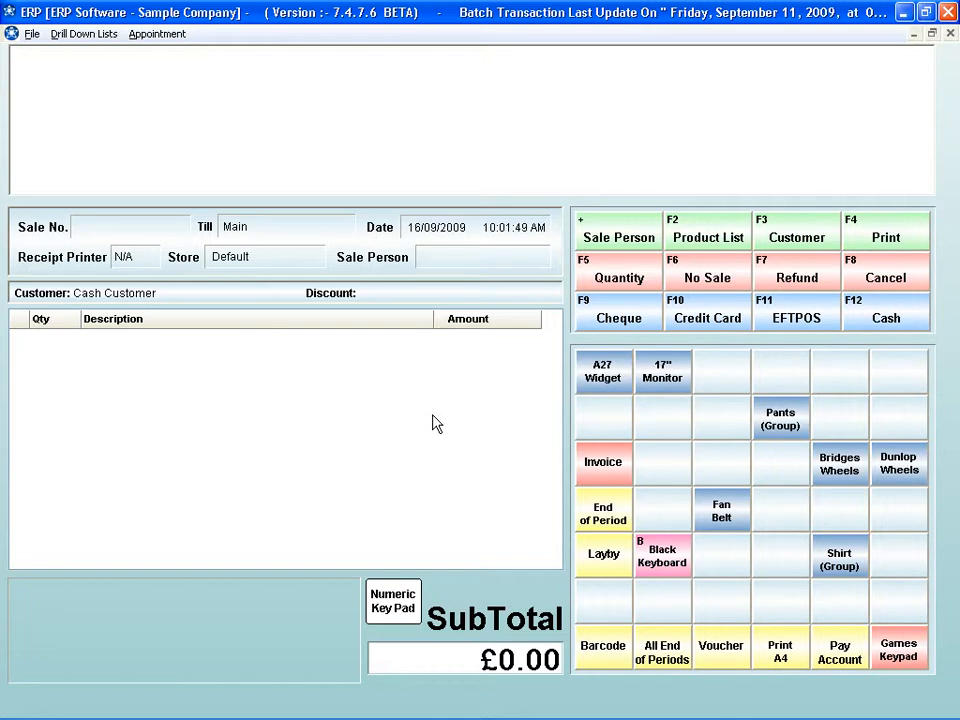
{"action": "mouse_move", "coordinate": [436, 450]}
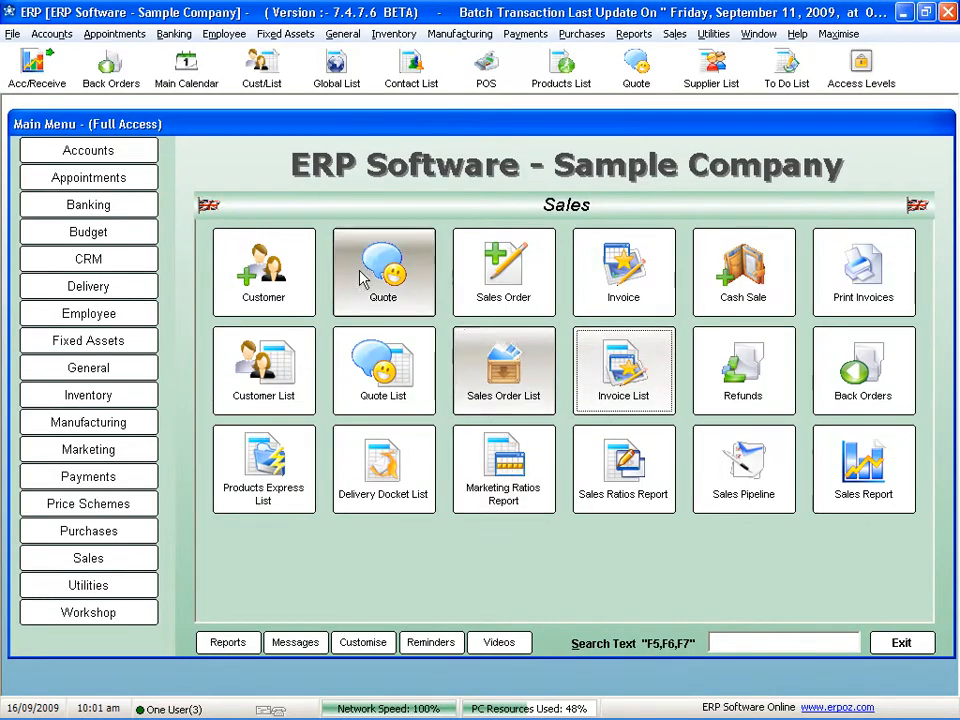
Review the POS preferences requiring sales person and postcode, then return to the till.
{"action": "left_click", "coordinate": [88, 258]}
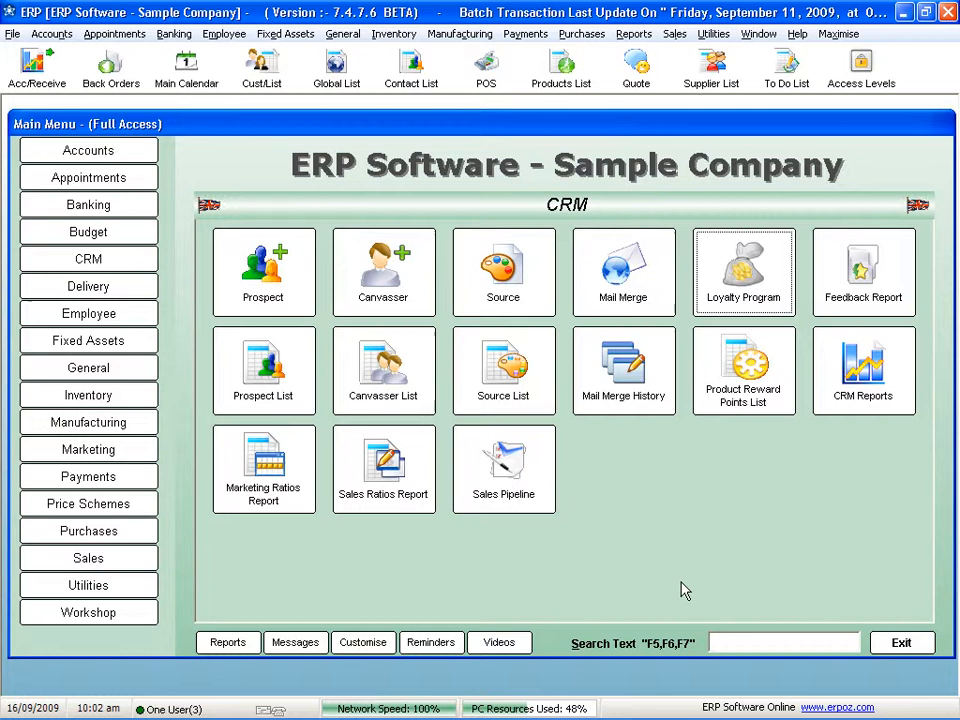
{"action": "left_click", "coordinate": [88, 585]}
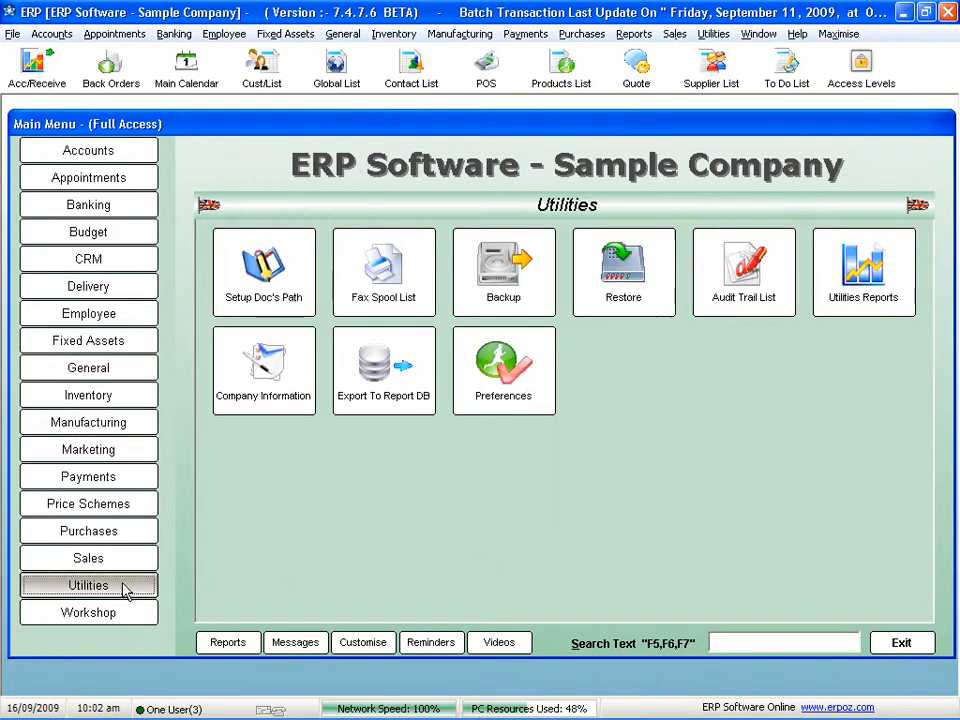
{"action": "left_click", "coordinate": [503, 370]}
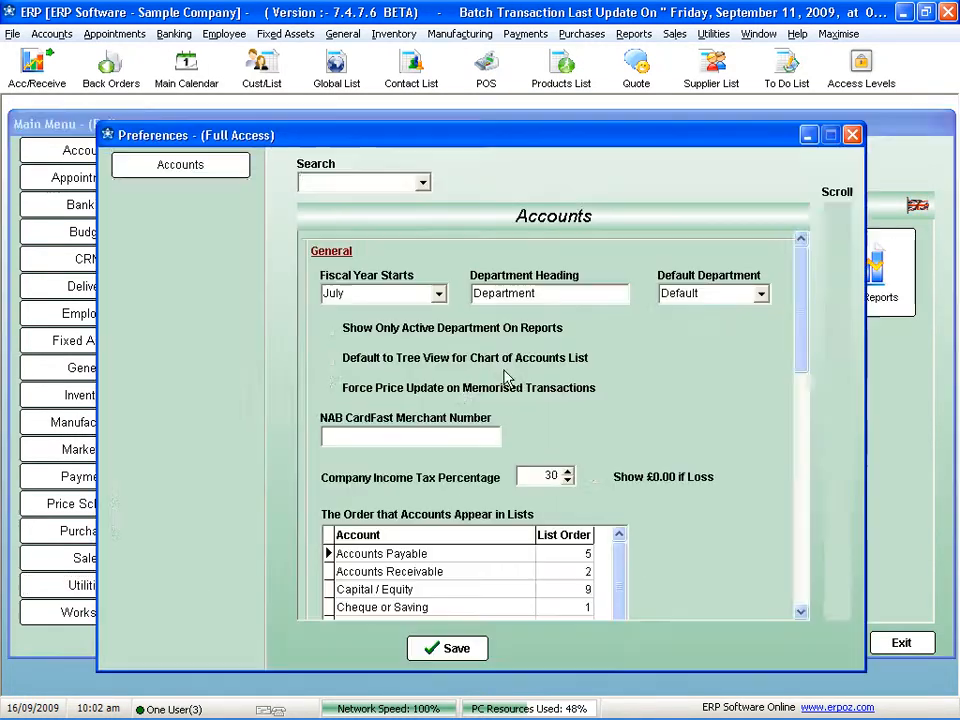
{"action": "left_click", "coordinate": [180, 382]}
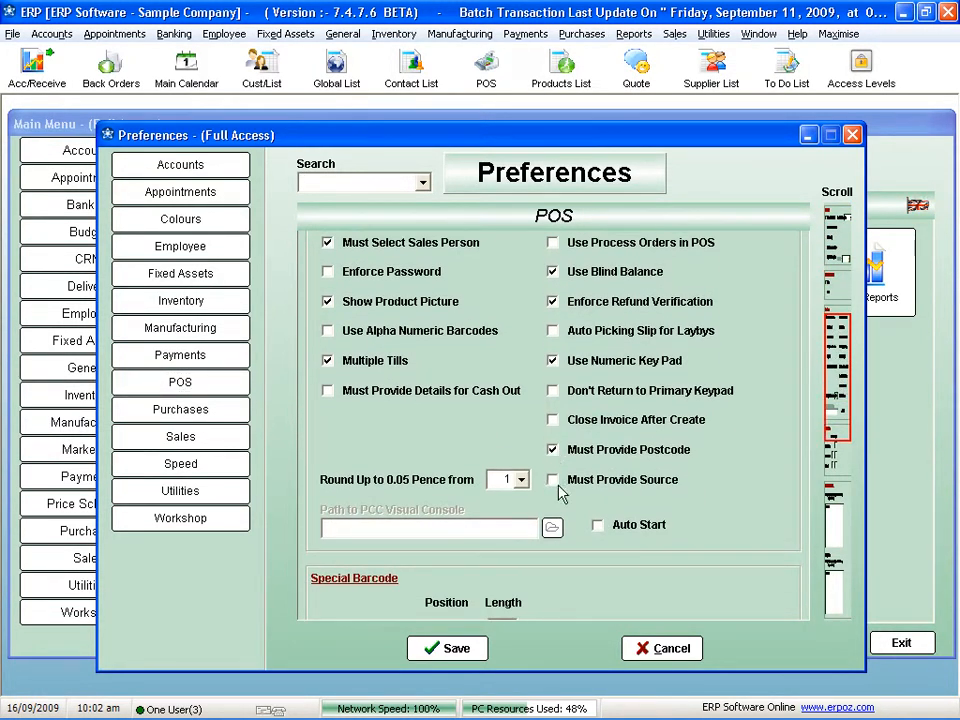
{"action": "left_click", "coordinate": [552, 479]}
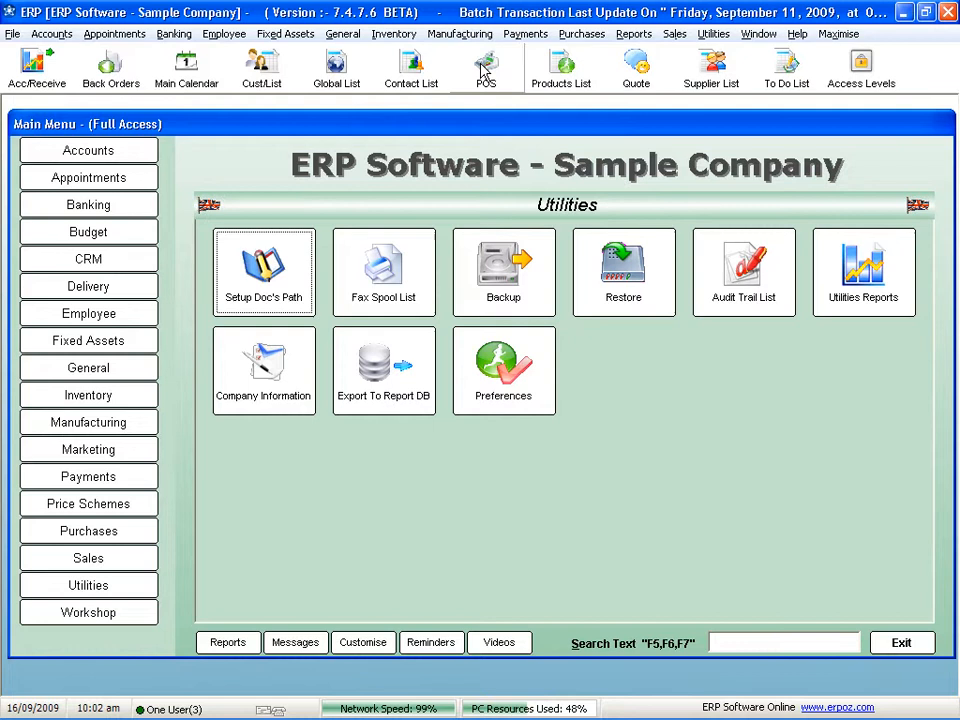
{"action": "left_click", "coordinate": [485, 65]}
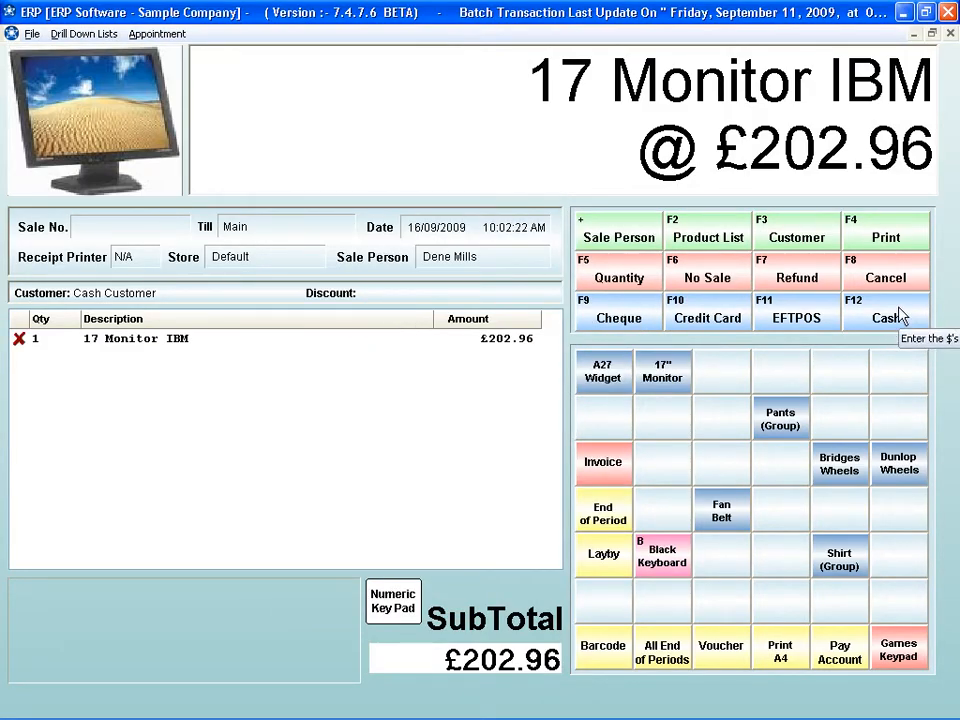
Pay the £202.96 monitor sale in cash, entering postcode GT78YU, and finish it.
{"action": "left_click", "coordinate": [885, 317]}
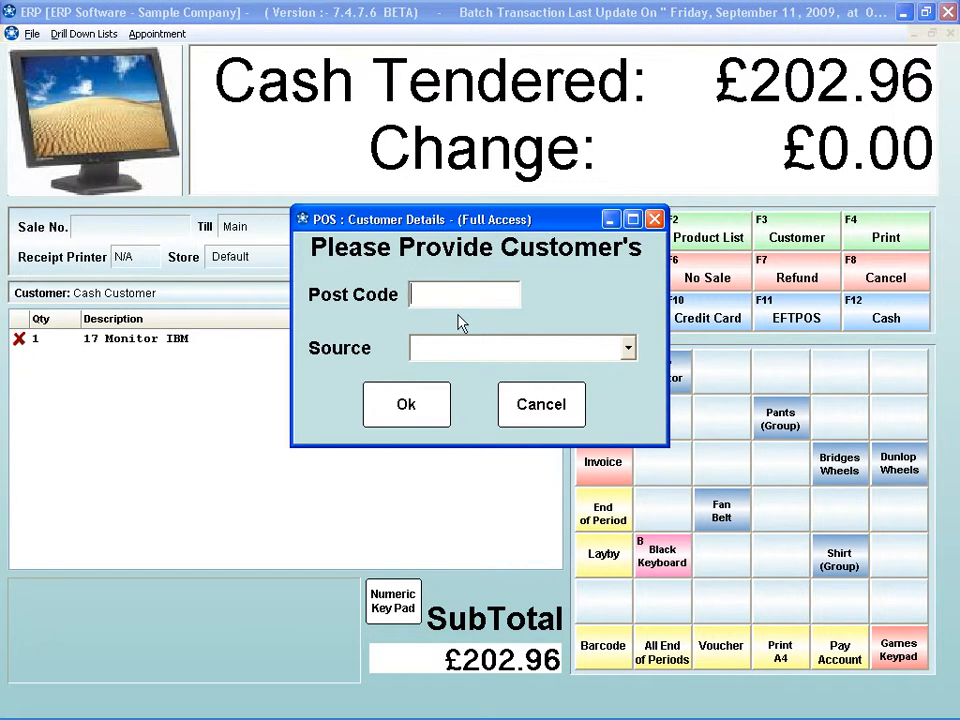
{"action": "type", "text": "GT"}
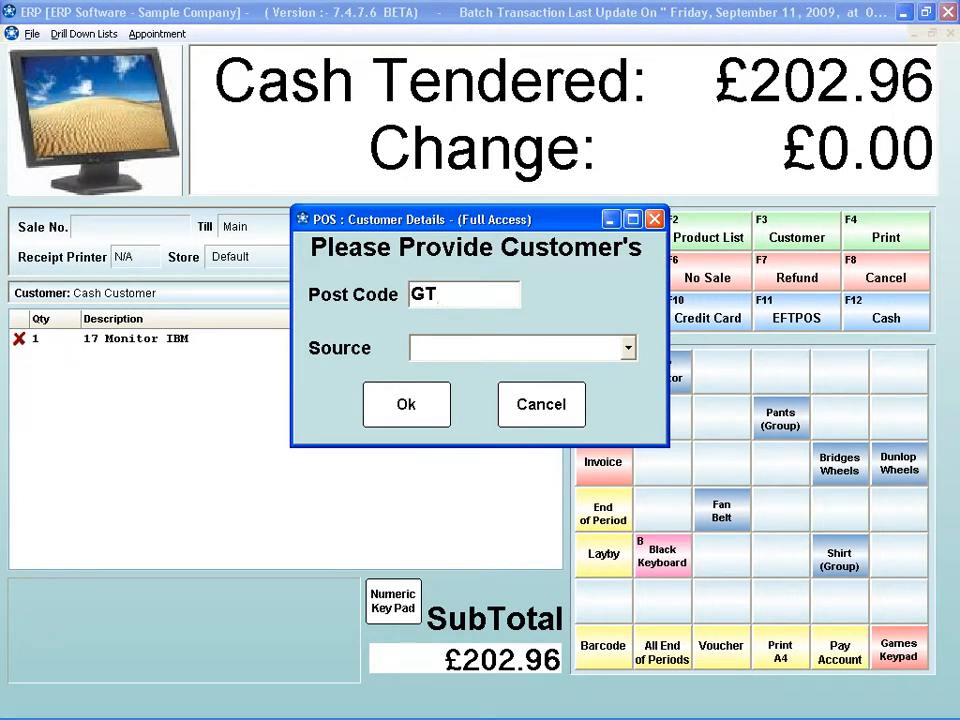
{"action": "type", "text": "78YU"}
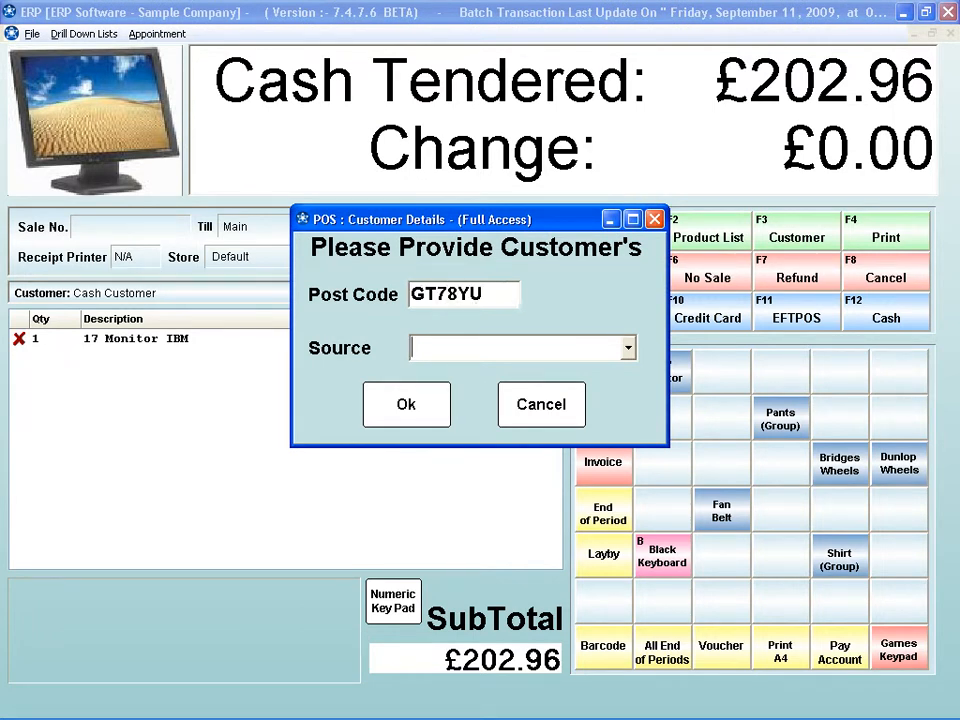
{"action": "type", "text": "r"}
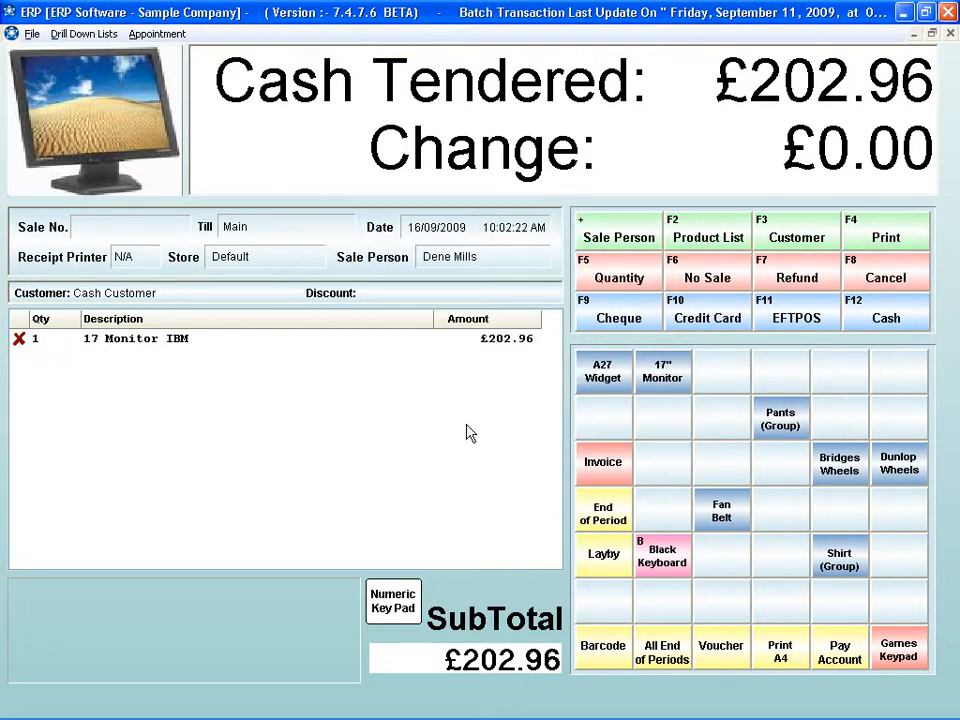
{"action": "left_click", "coordinate": [884, 310]}
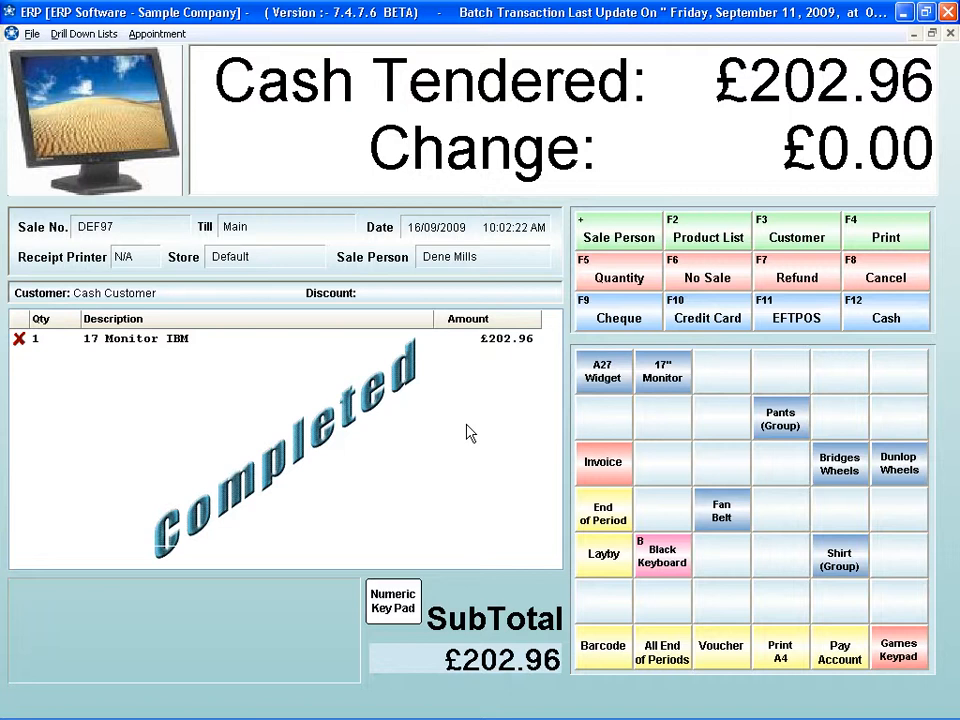